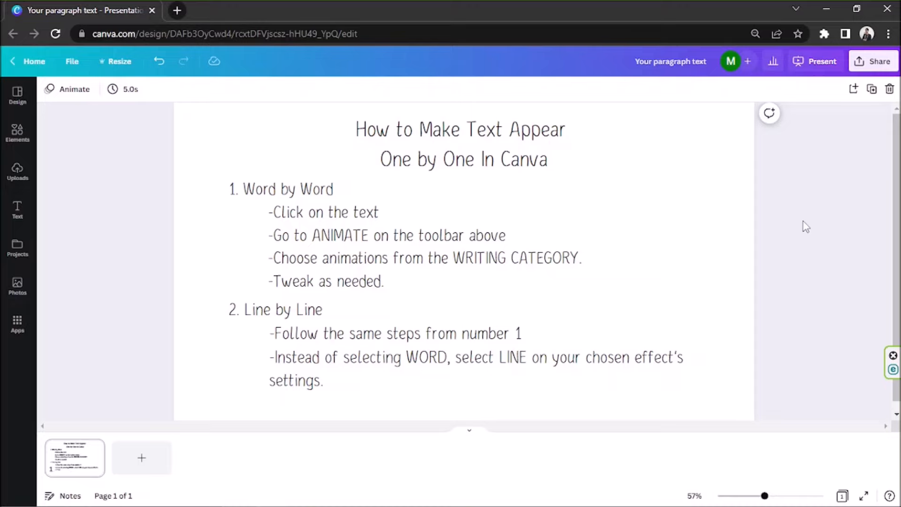
Click around the slide content and select the two-line "How to Make Text Appear One by One In Canva" title.
click(484, 160)
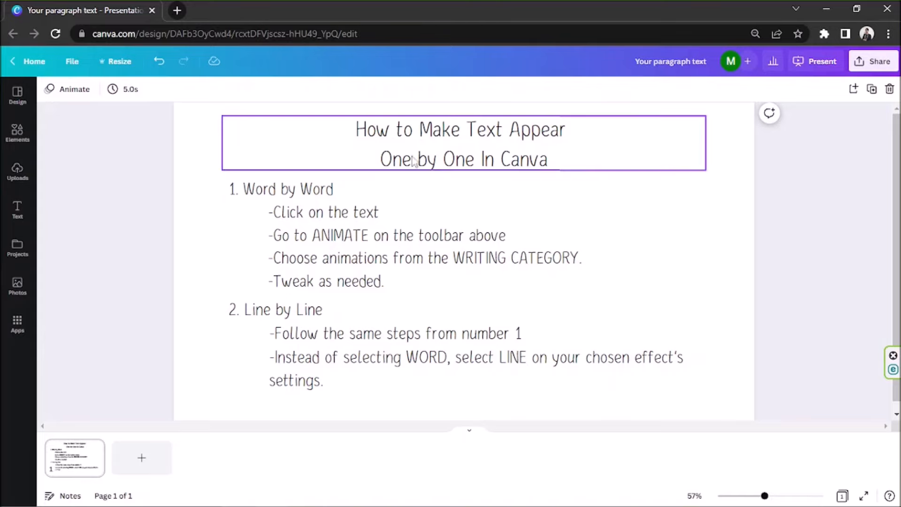
click(290, 201)
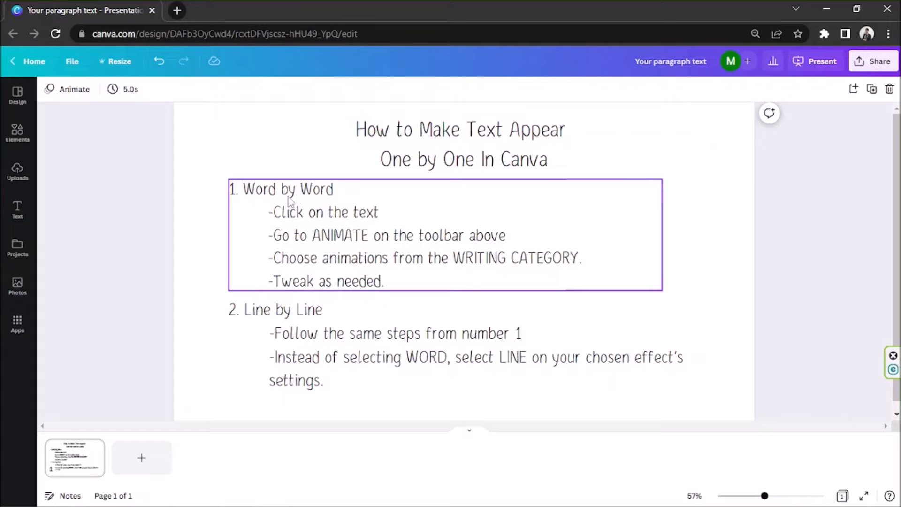
click(857, 227)
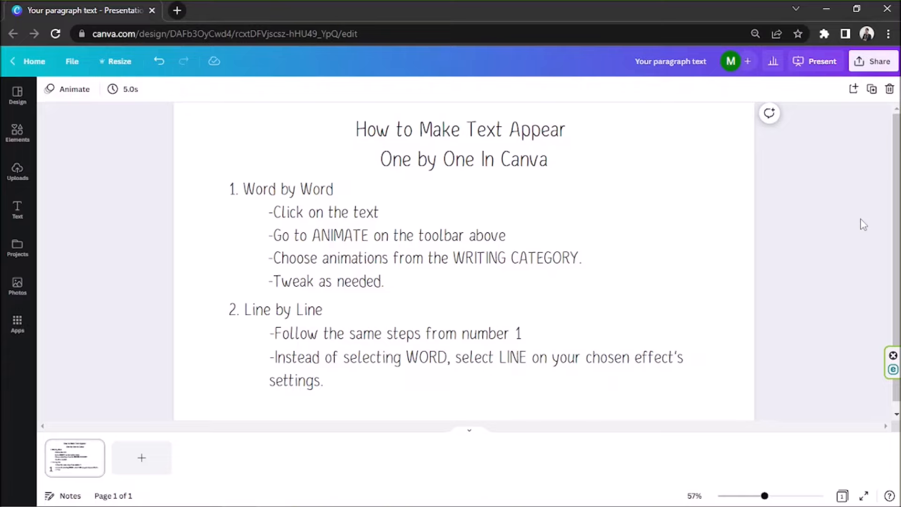
click(442, 258)
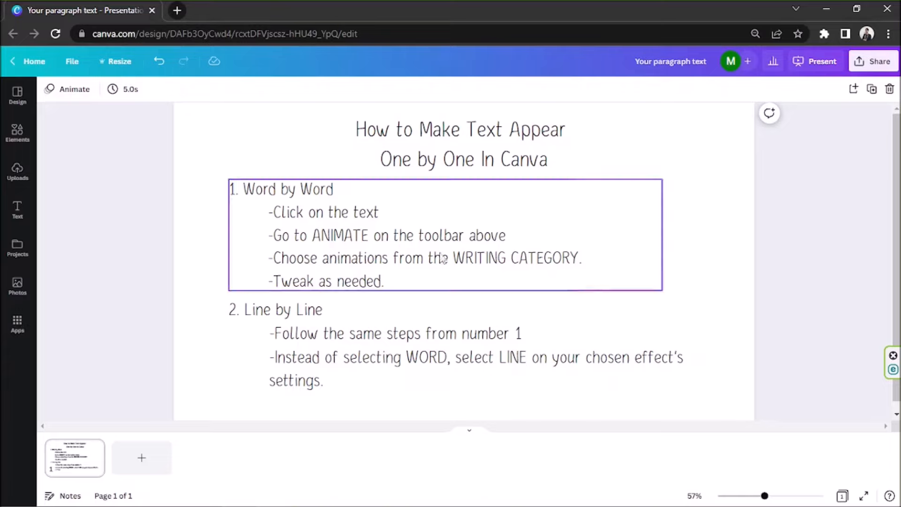
click(666, 254)
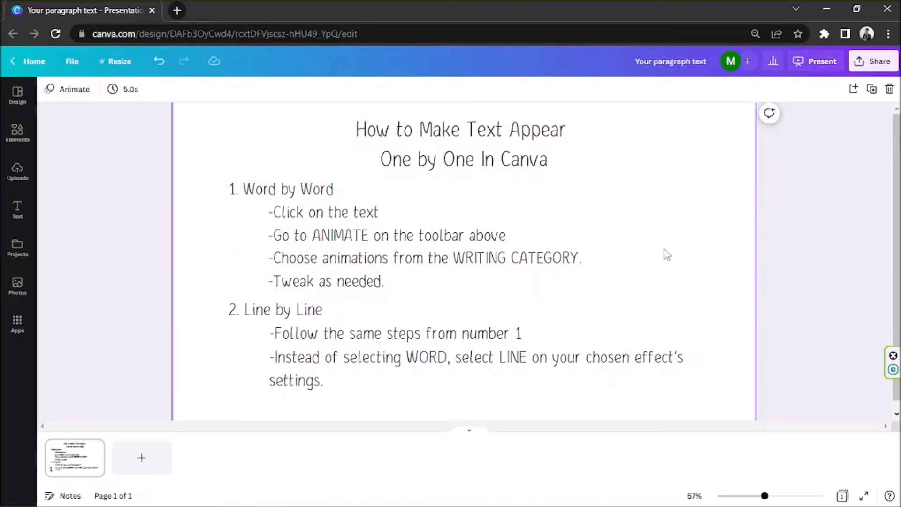
click(460, 144)
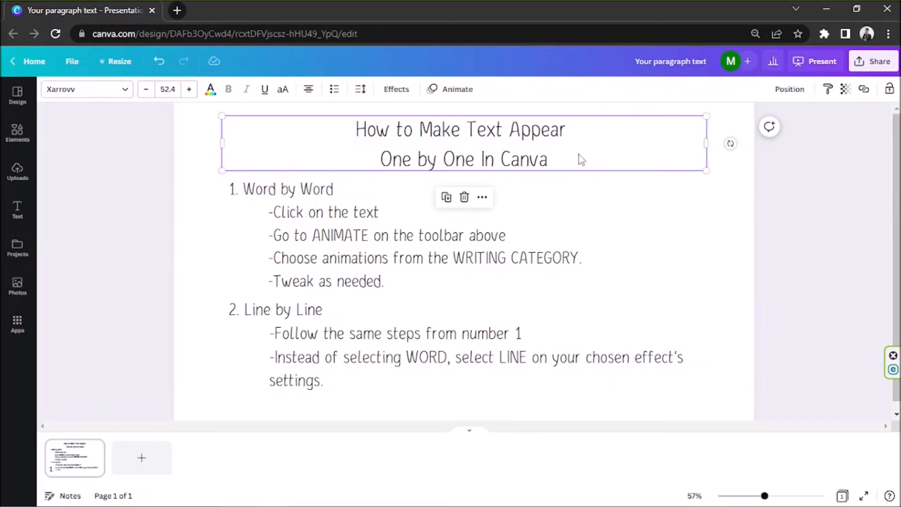
mouse_move(501, 91)
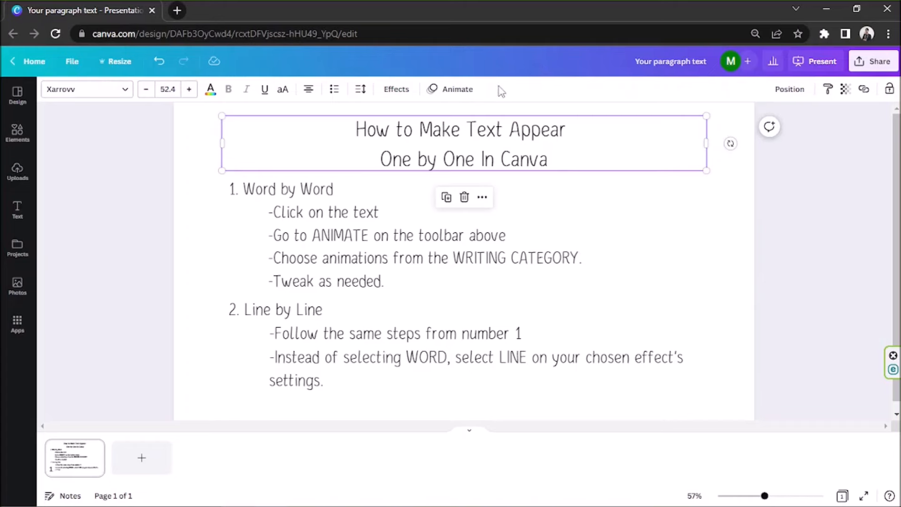
mouse_move(452, 93)
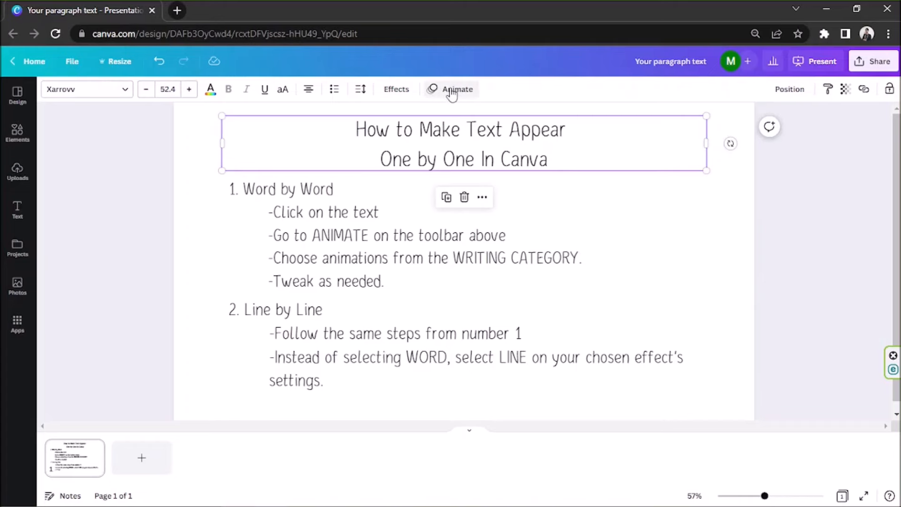
Show the Animate panel for the title and browse its animation list.
click(452, 90)
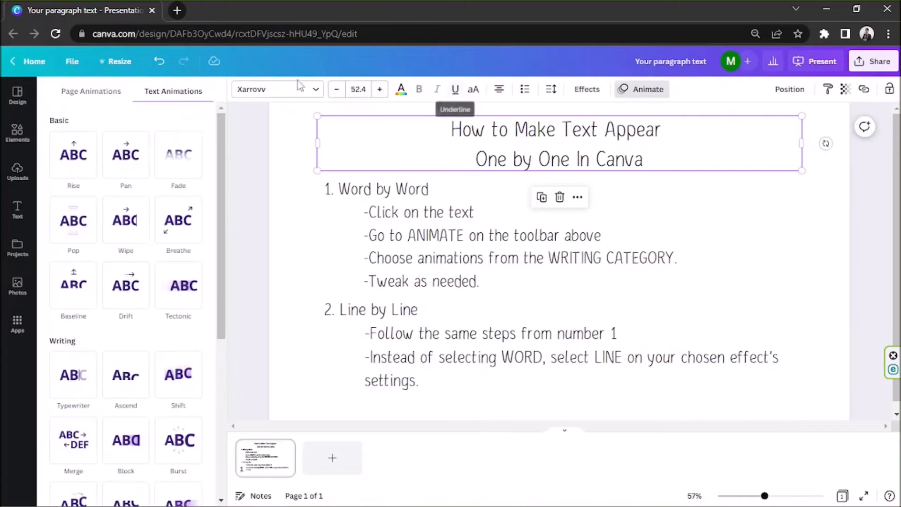
mouse_move(73, 293)
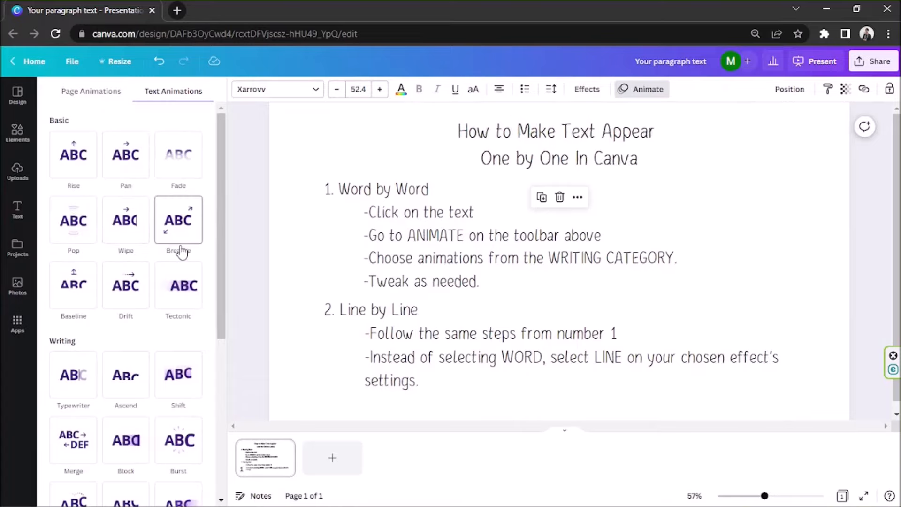
mouse_move(222, 152)
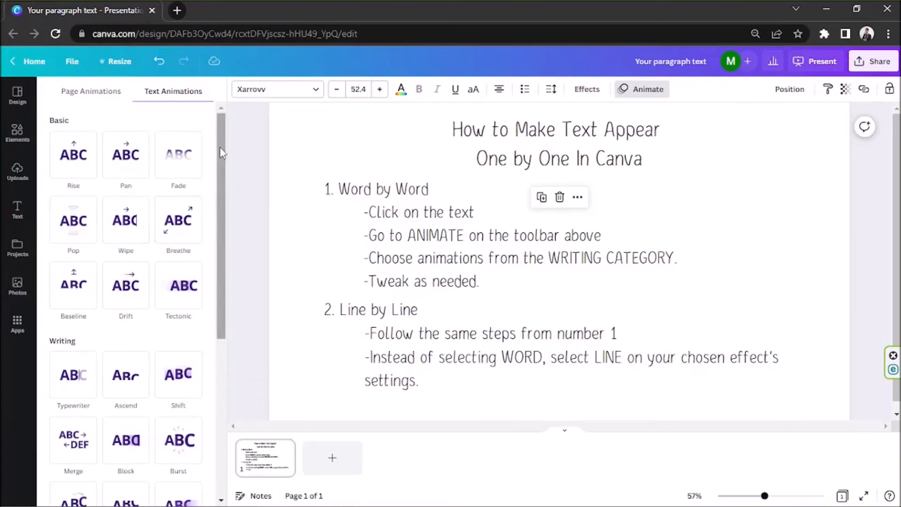
click(556, 144)
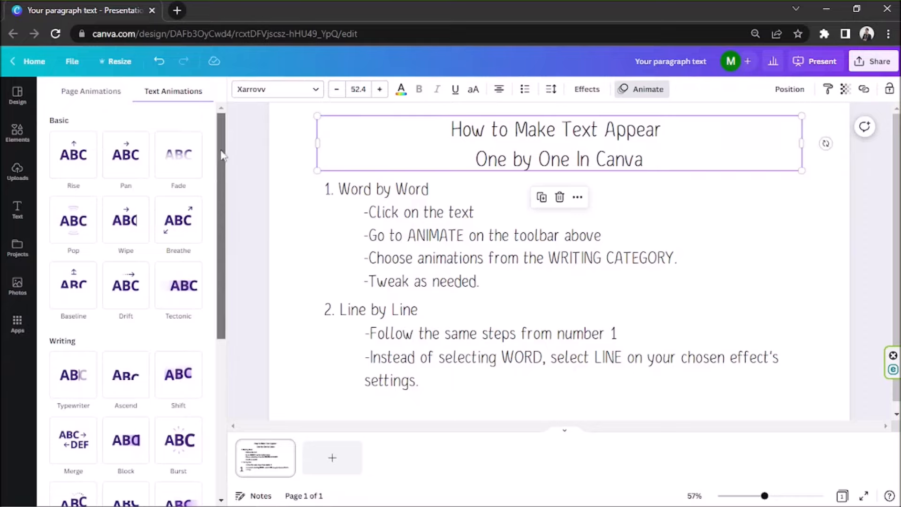
scroll(down, 3)
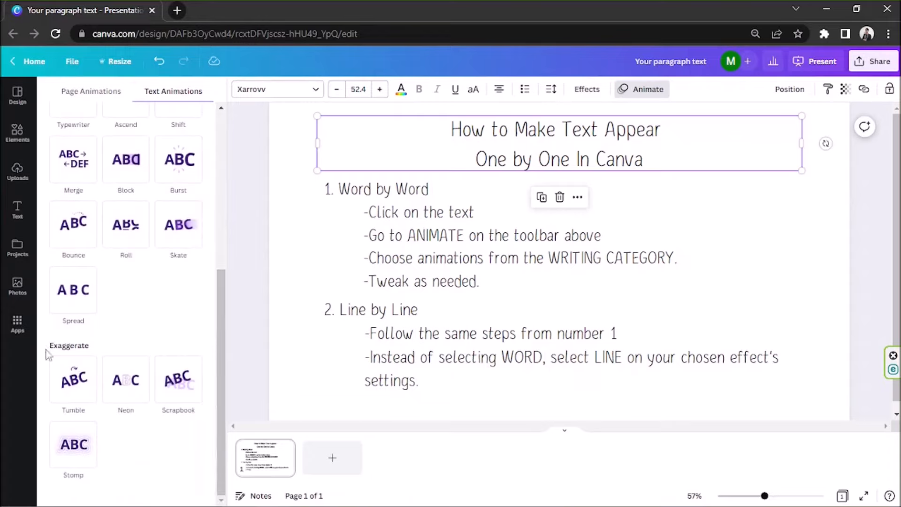
mouse_move(76, 350)
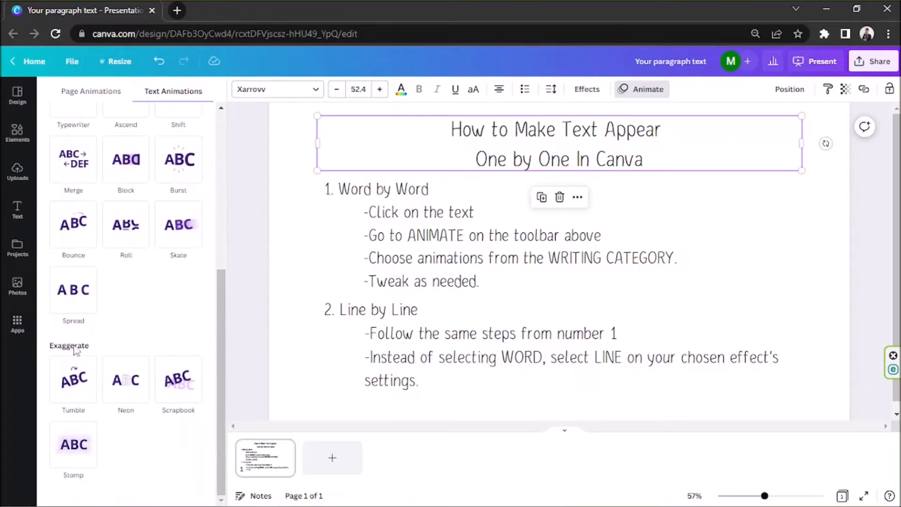
mouse_move(190, 321)
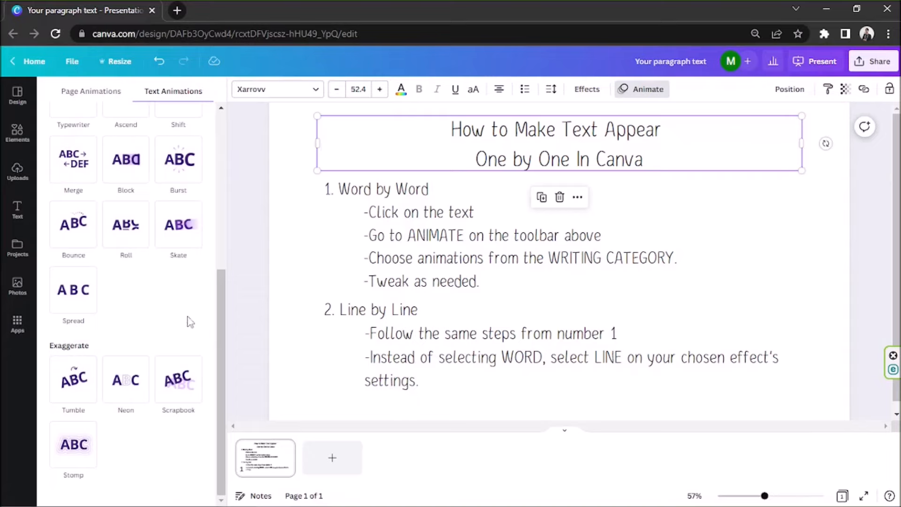
mouse_move(197, 328)
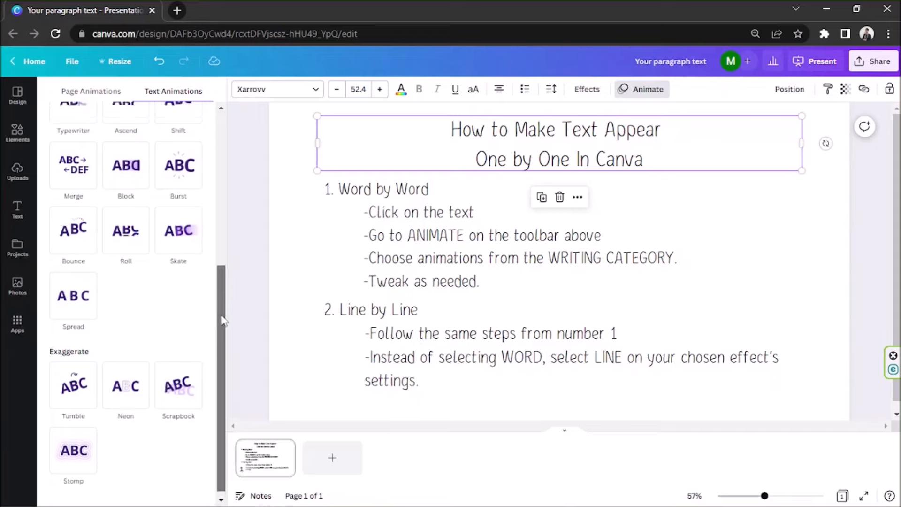
scroll(up, 3)
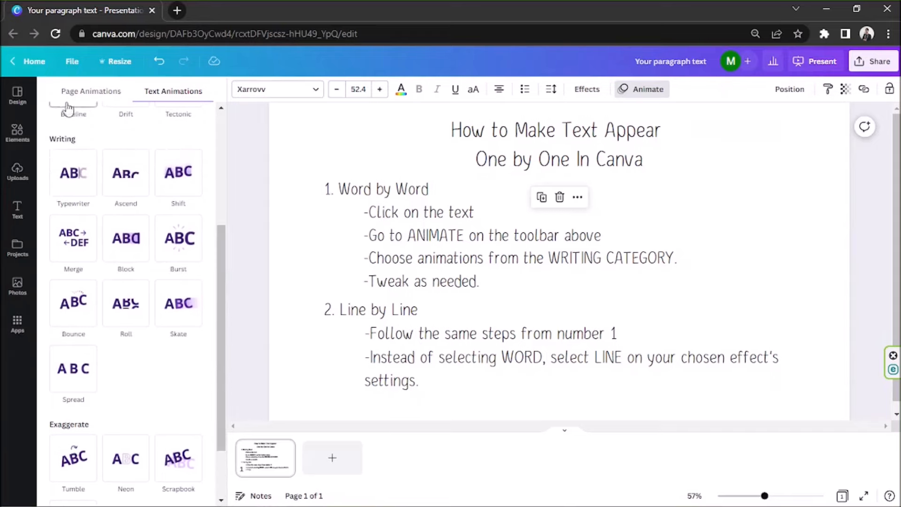
click(556, 144)
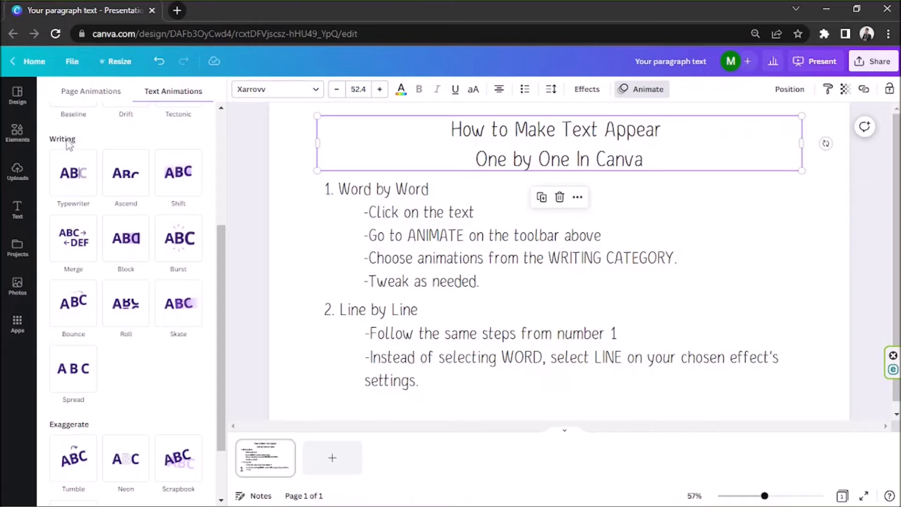
Switch to Text Animations and preview a Writing-category effect on the title.
click(74, 173)
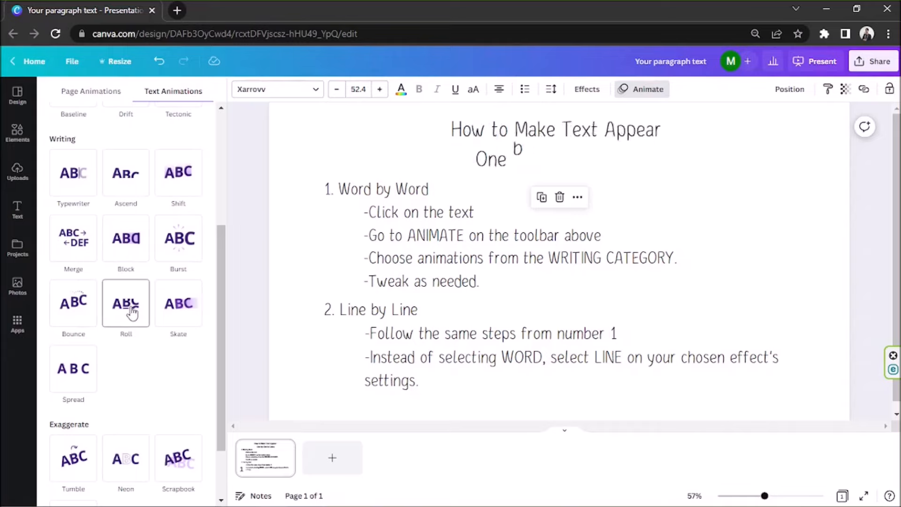
click(178, 303)
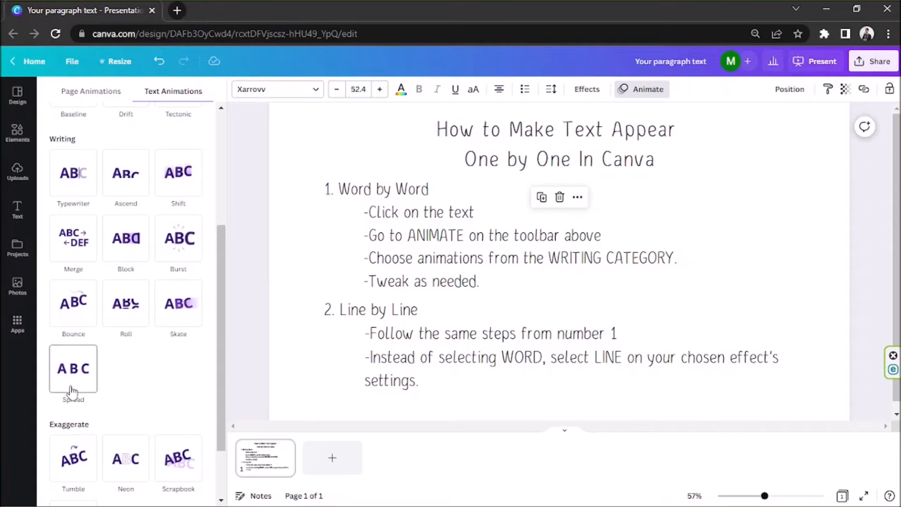
mouse_move(86, 213)
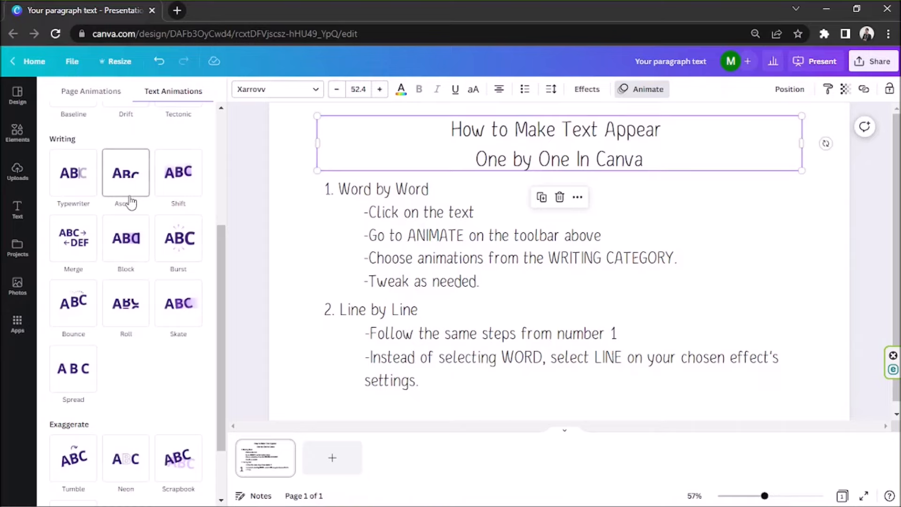
mouse_move(125, 173)
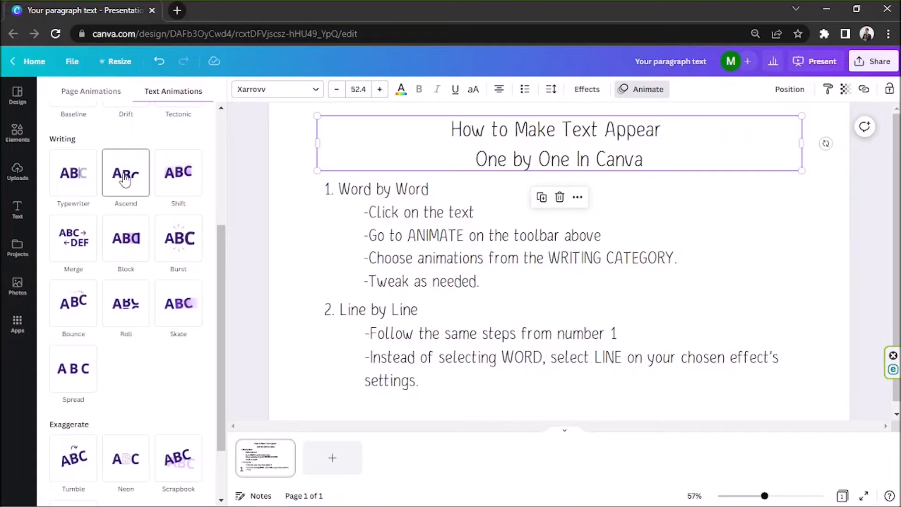
Apply the Ascend writing animation to the title, playing On enter only.
click(124, 173)
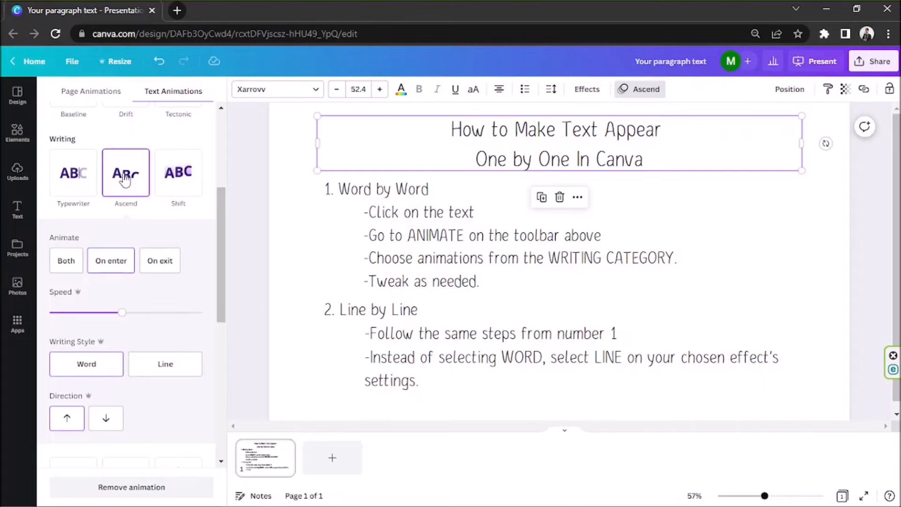
click(111, 260)
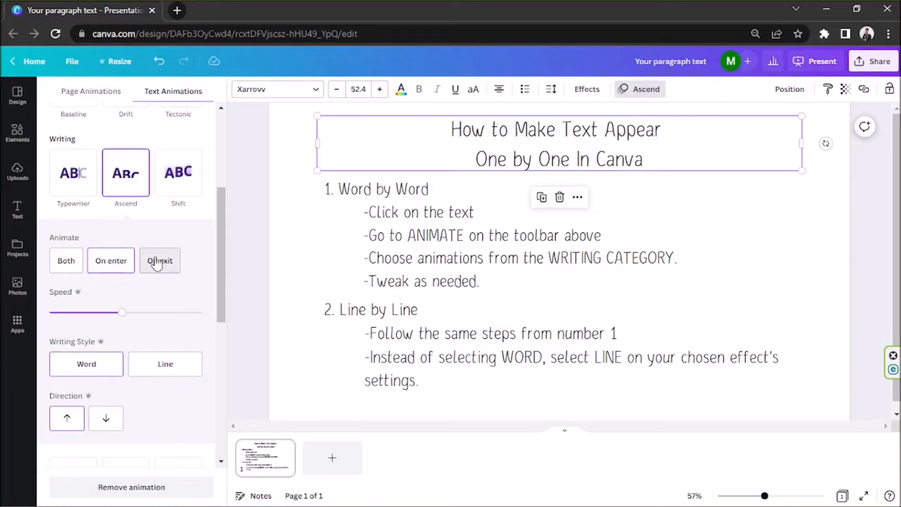
click(159, 260)
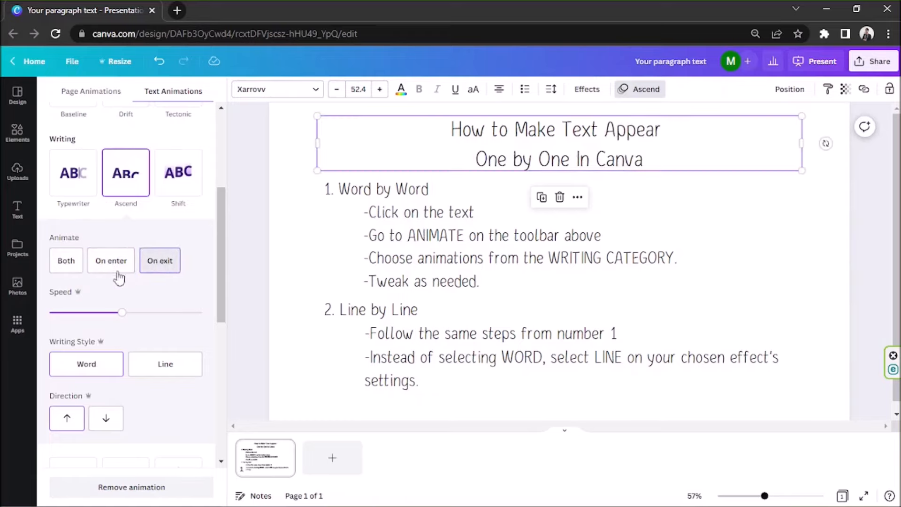
click(66, 260)
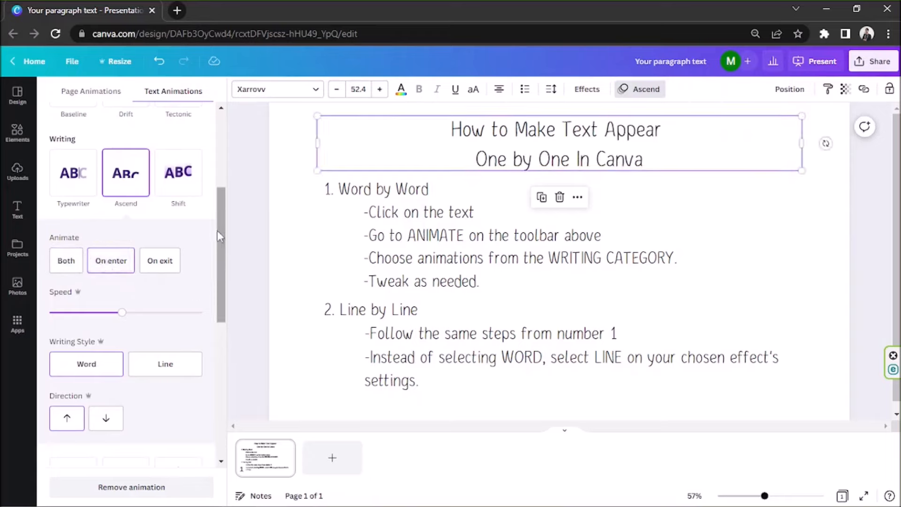
Set the title's Writing Style to Word so it rises in word by word.
scroll(down, 3)
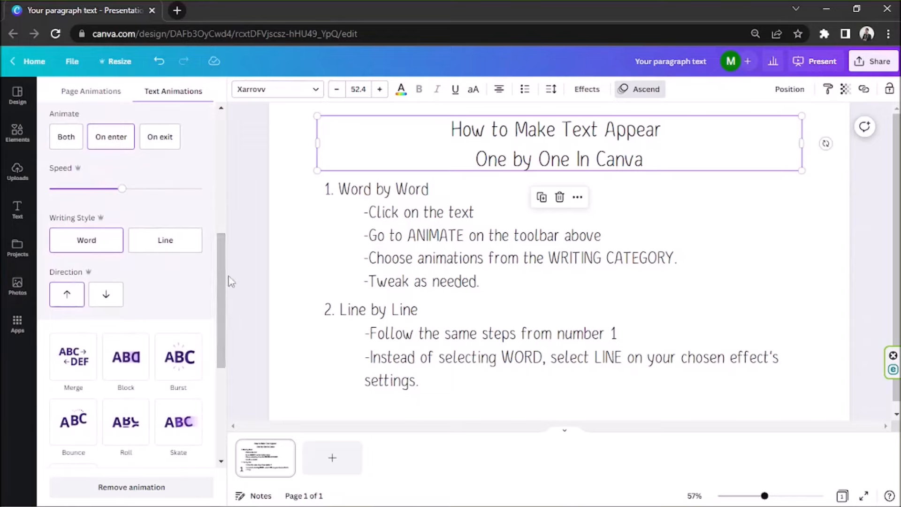
scroll(up, 3)
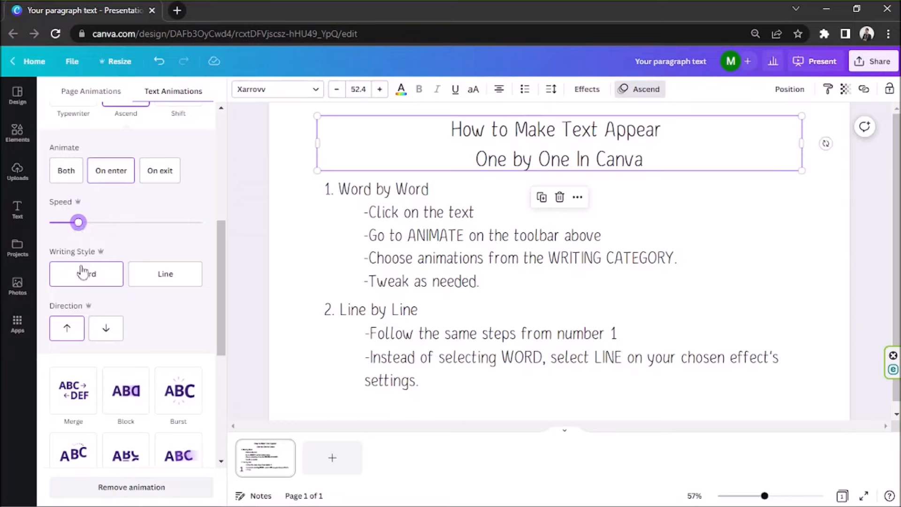
click(85, 274)
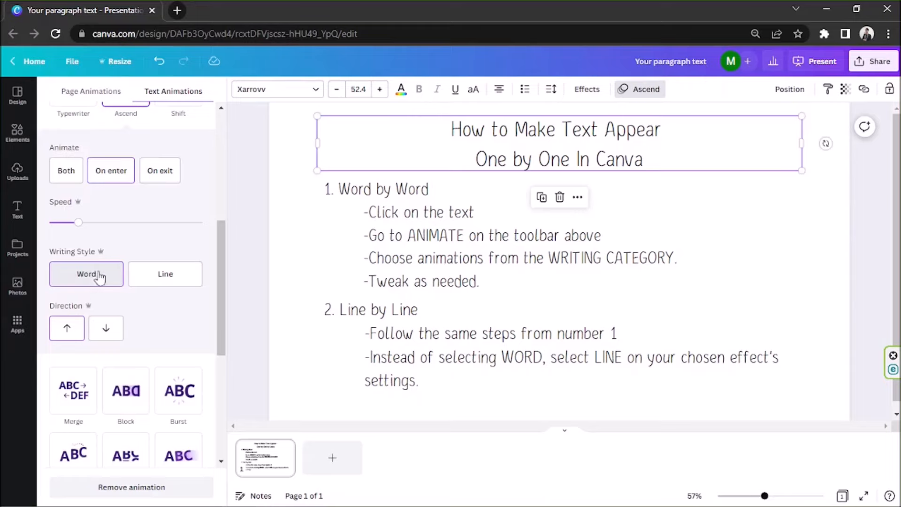
click(166, 273)
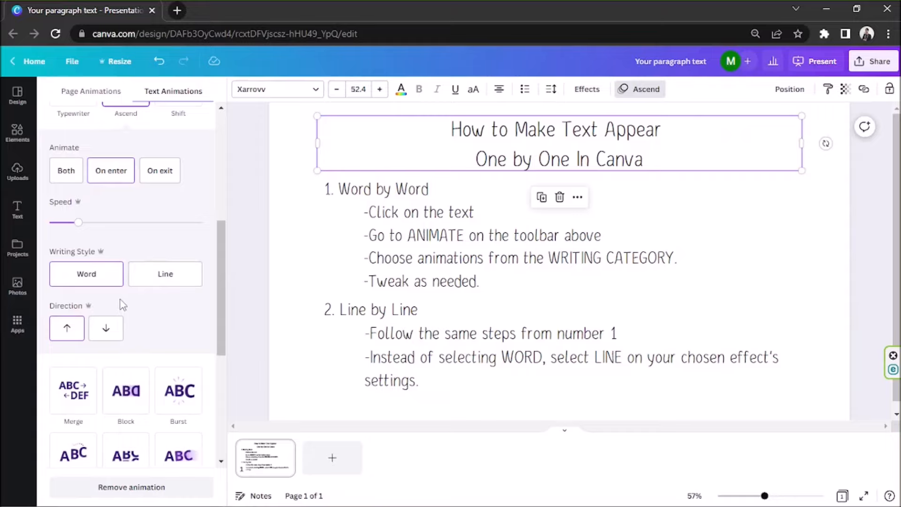
click(85, 273)
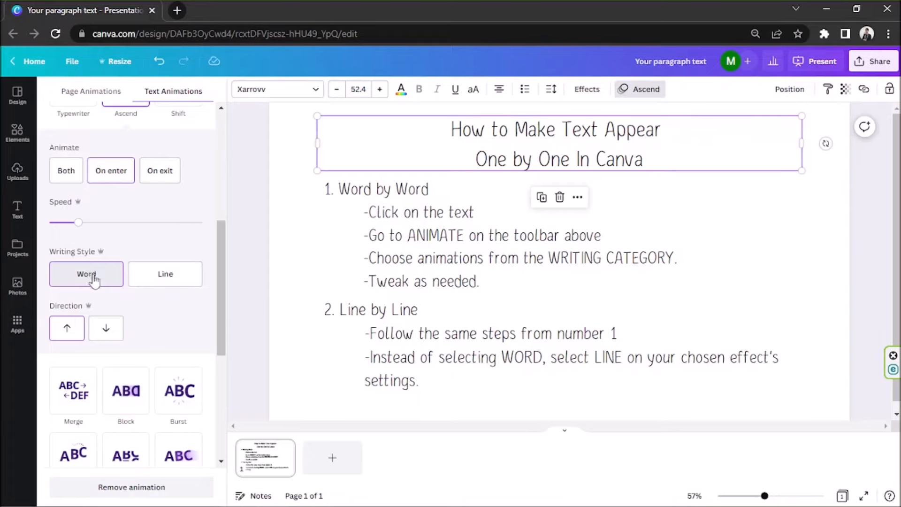
mouse_move(161, 305)
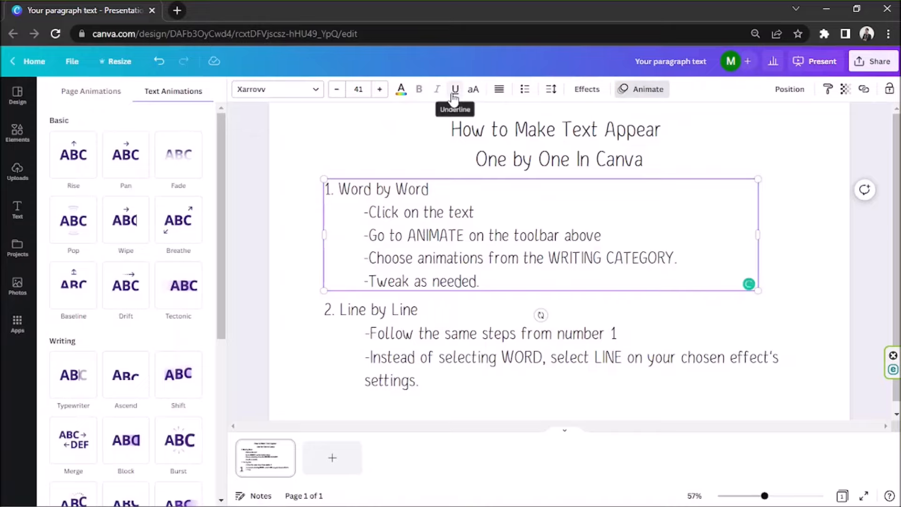
Apply Ascend to the "1. Word by Word" block, trying the Line writing style.
scroll(up, 3)
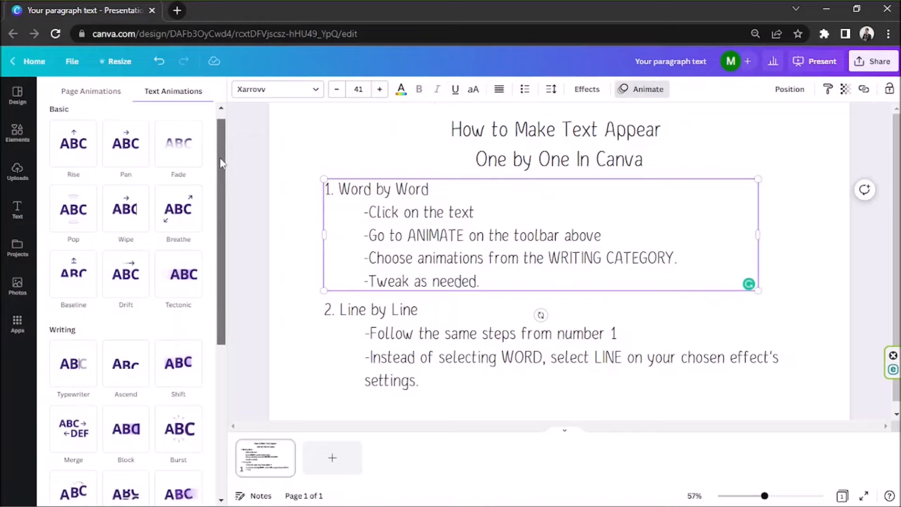
scroll(down, 3)
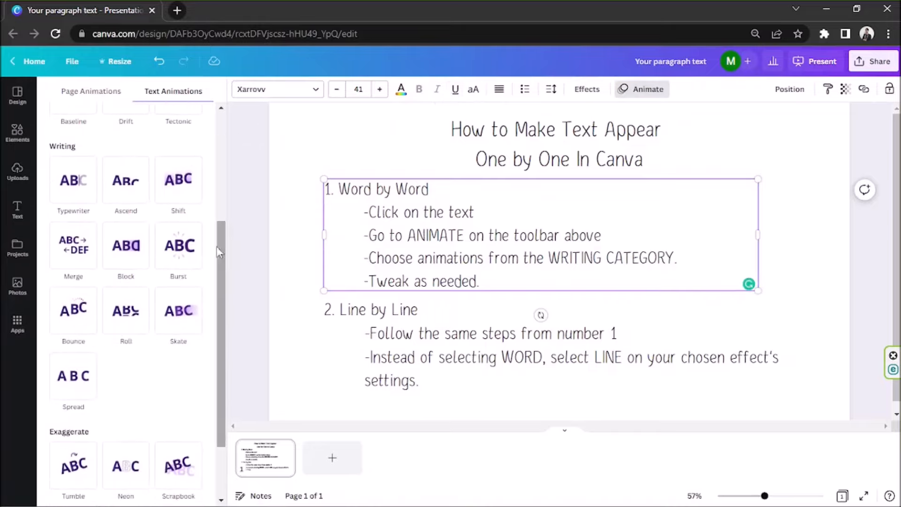
click(125, 181)
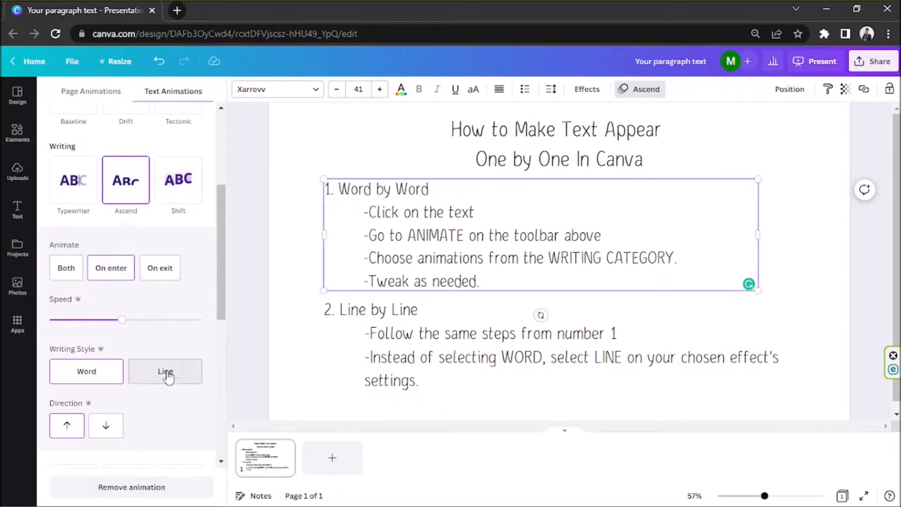
click(165, 371)
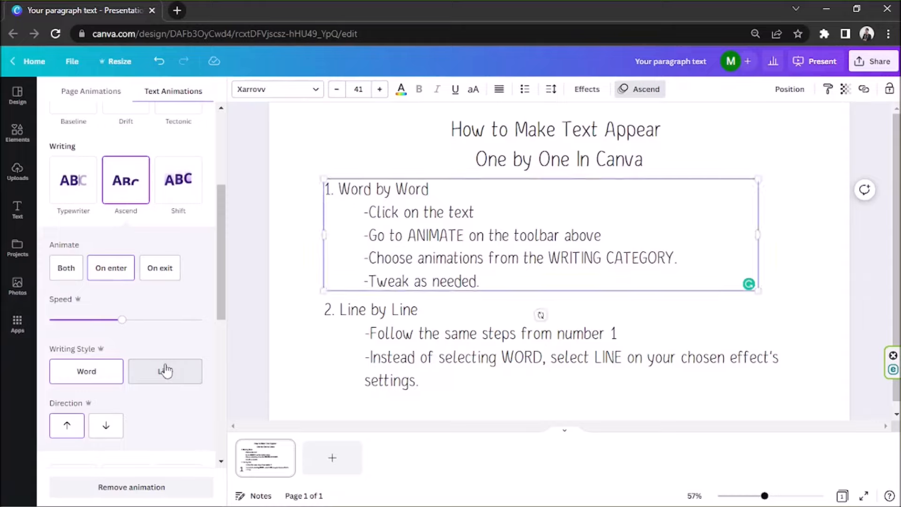
click(165, 371)
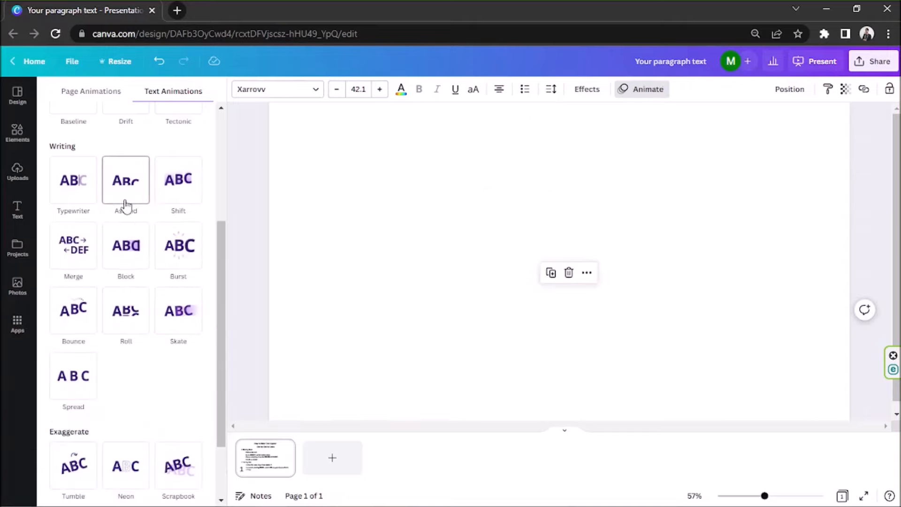
Apply Ascend to the "2. Line by Line" block with Writing Style Line.
click(125, 180)
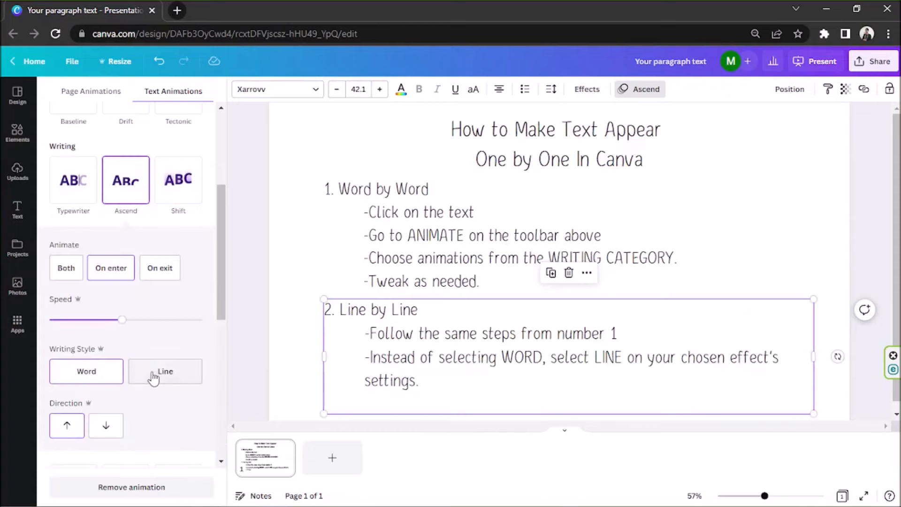
click(165, 371)
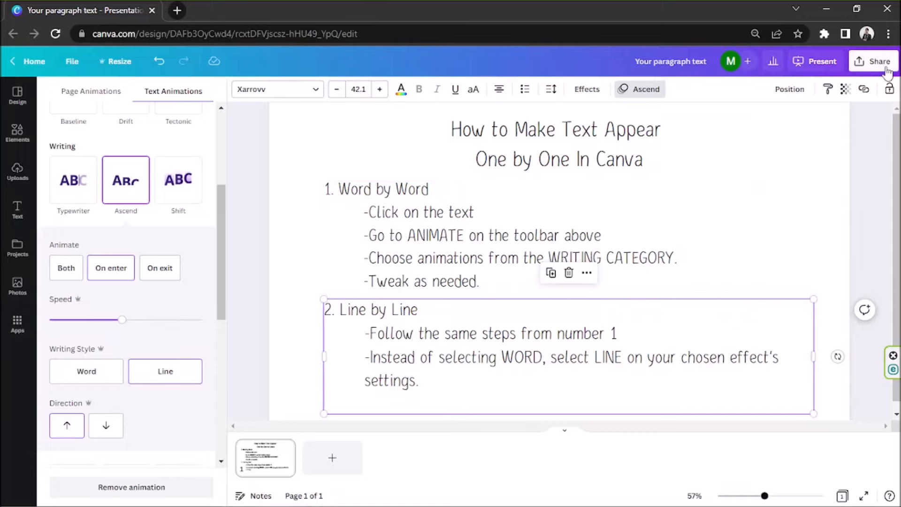
click(823, 61)
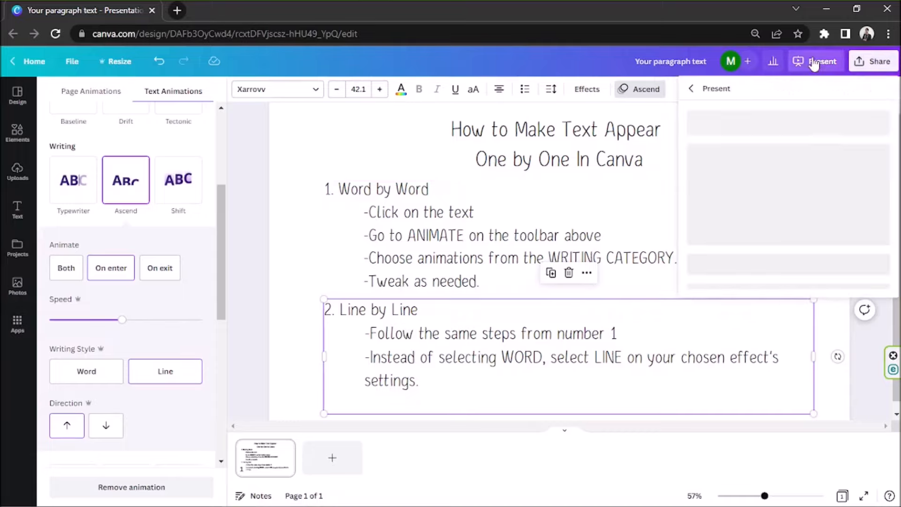
click(823, 61)
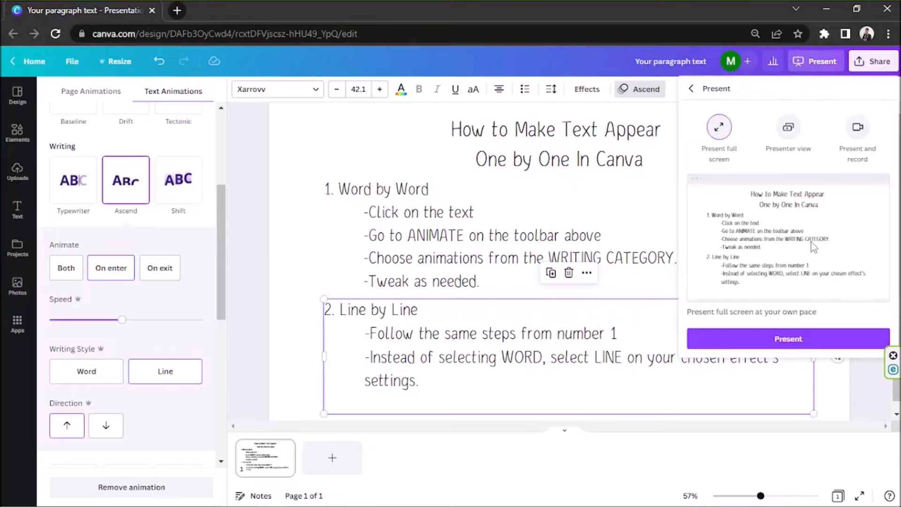
mouse_move(787, 339)
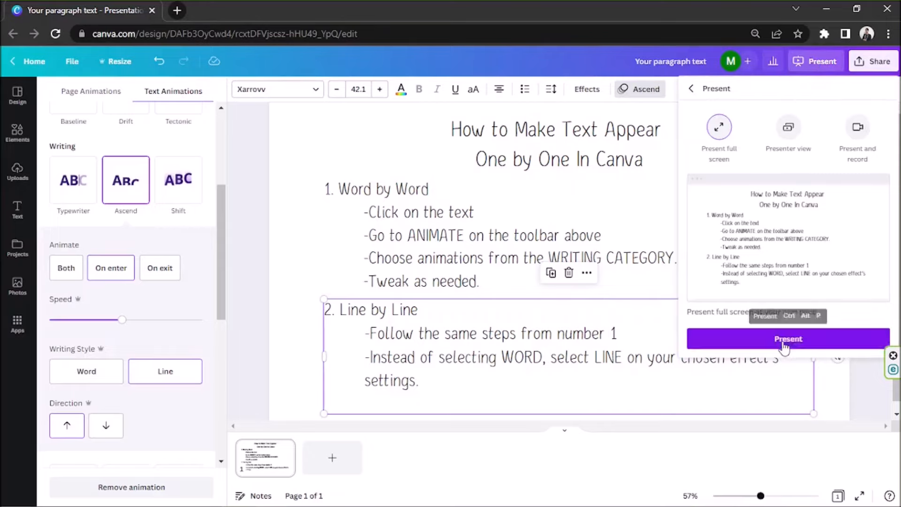
click(787, 339)
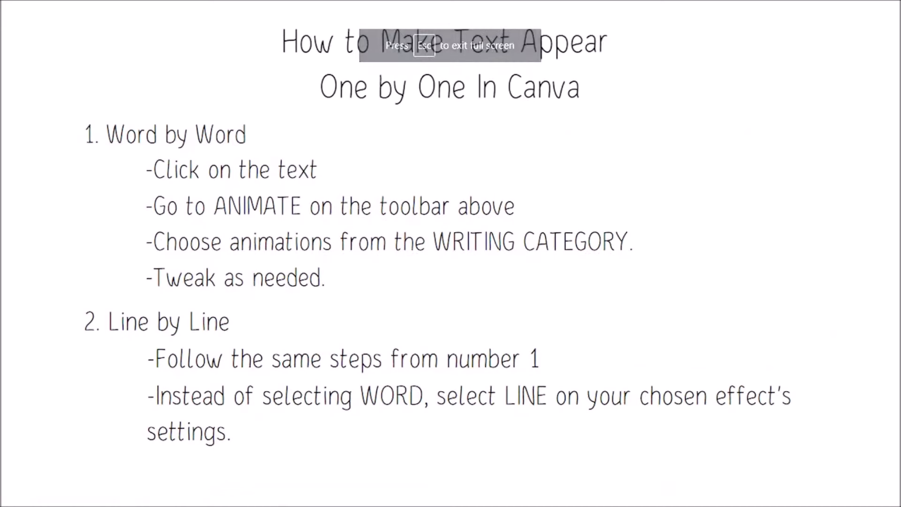
key(Escape)
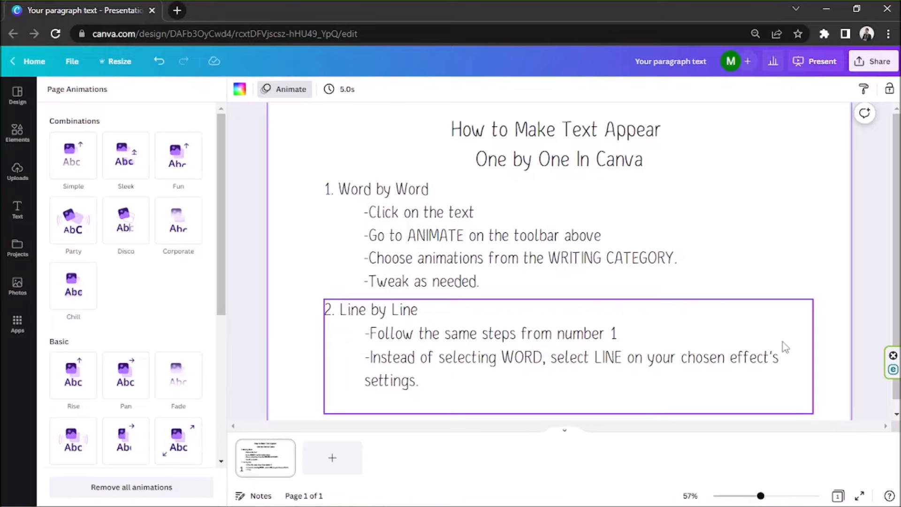
Deselect the text and duplicate the animated slide into a second page.
click(788, 237)
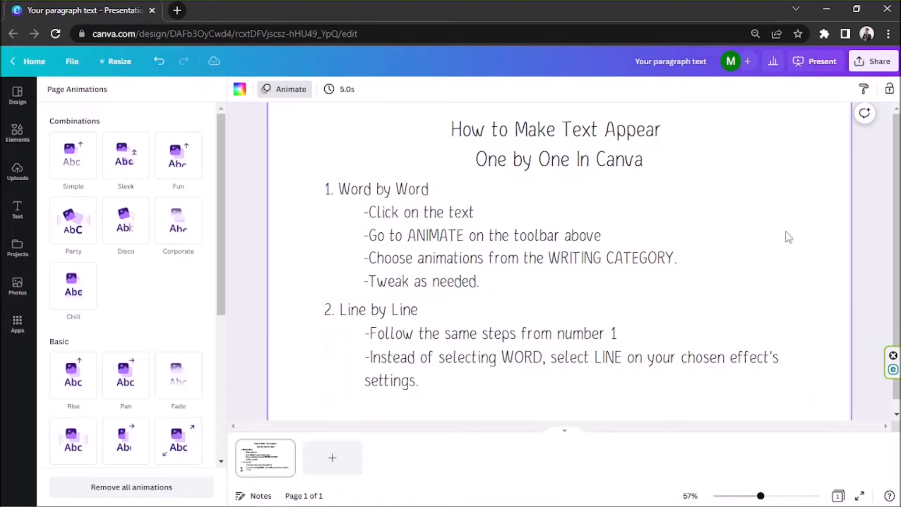
mouse_move(262, 455)
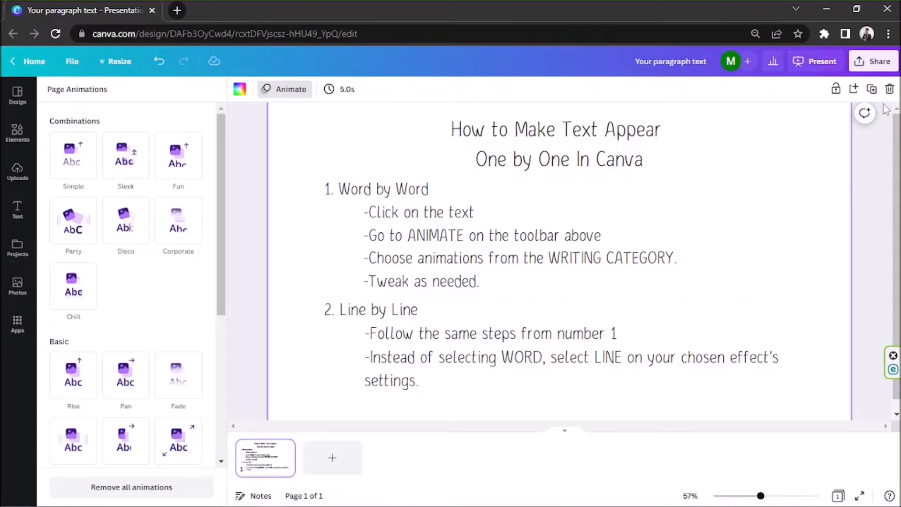
mouse_move(856, 95)
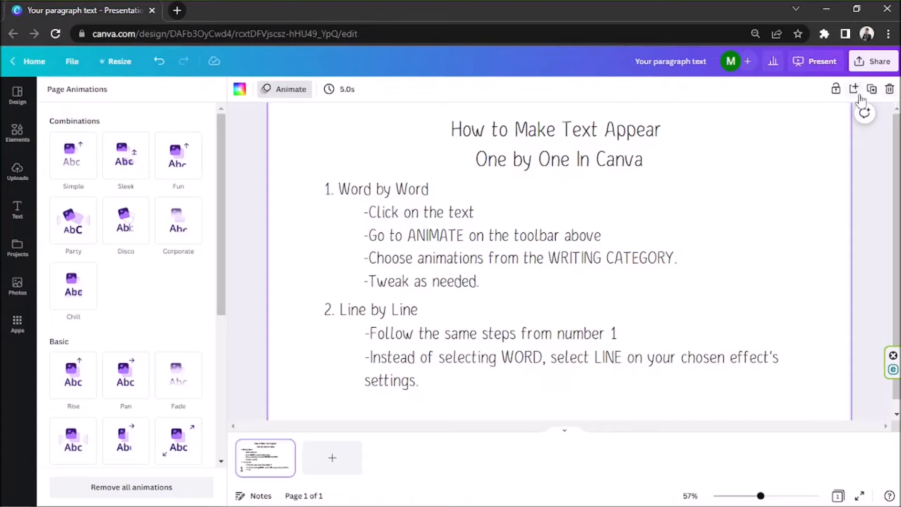
mouse_move(854, 89)
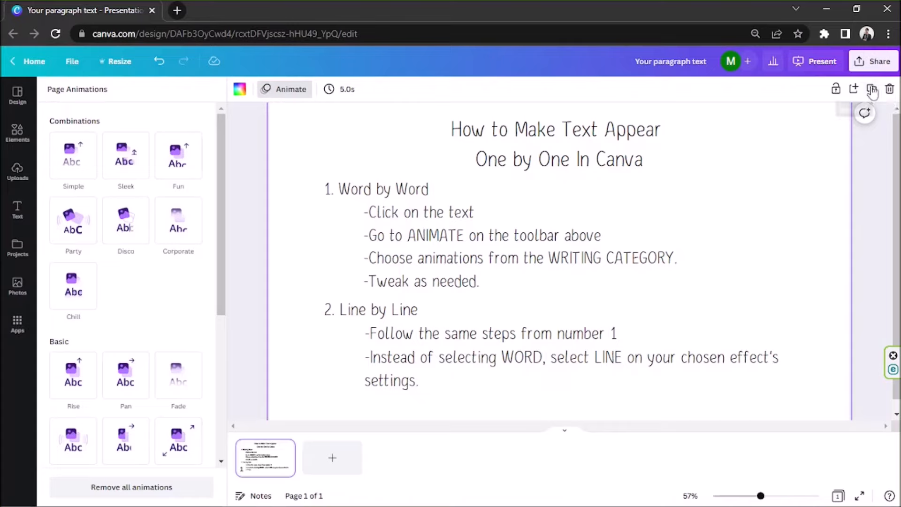
mouse_move(872, 89)
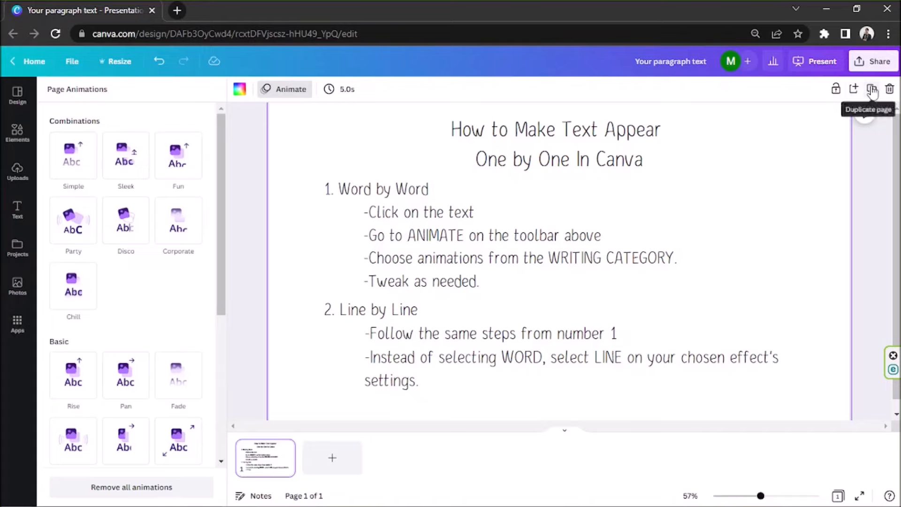
click(871, 88)
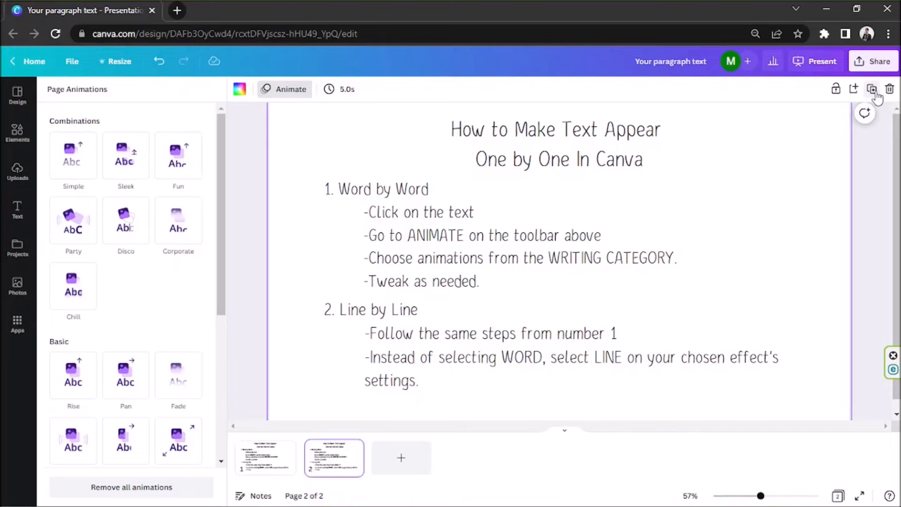
mouse_move(338, 441)
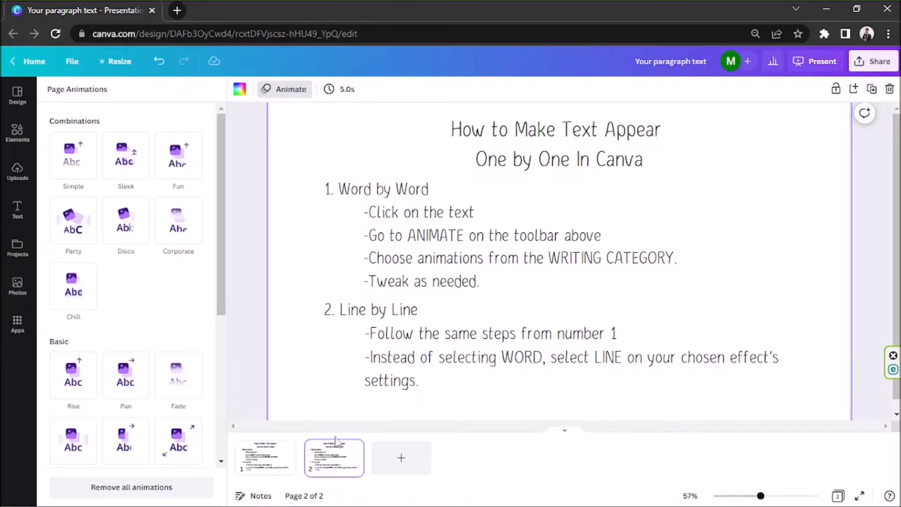
mouse_move(401, 458)
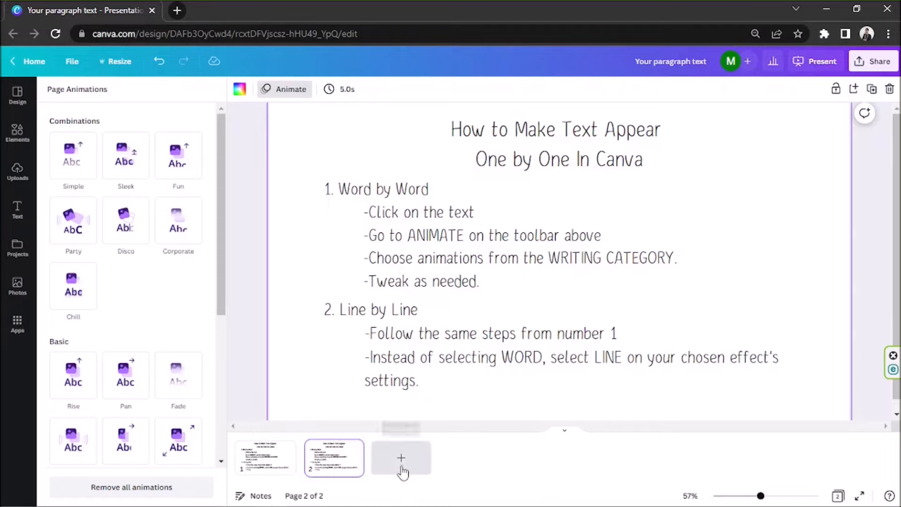
Add a blank page, move it to the front, and return to the title page 2.
click(401, 458)
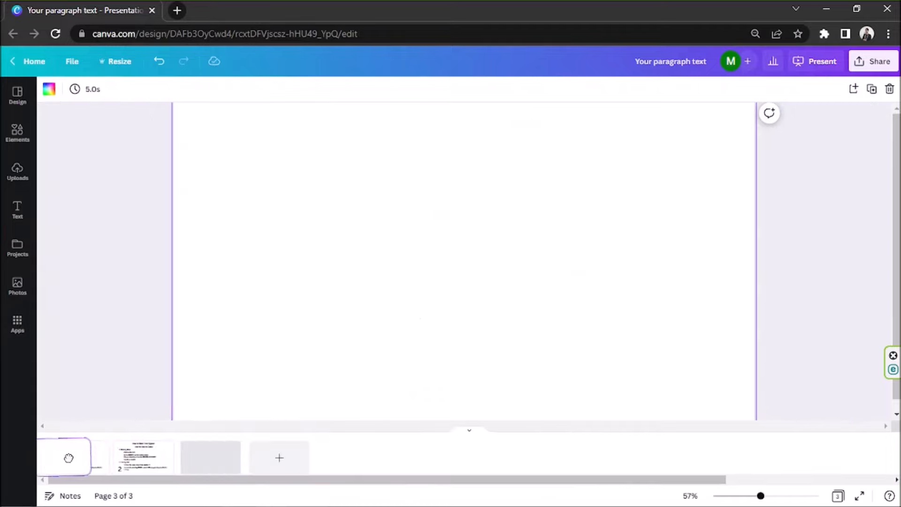
click(143, 458)
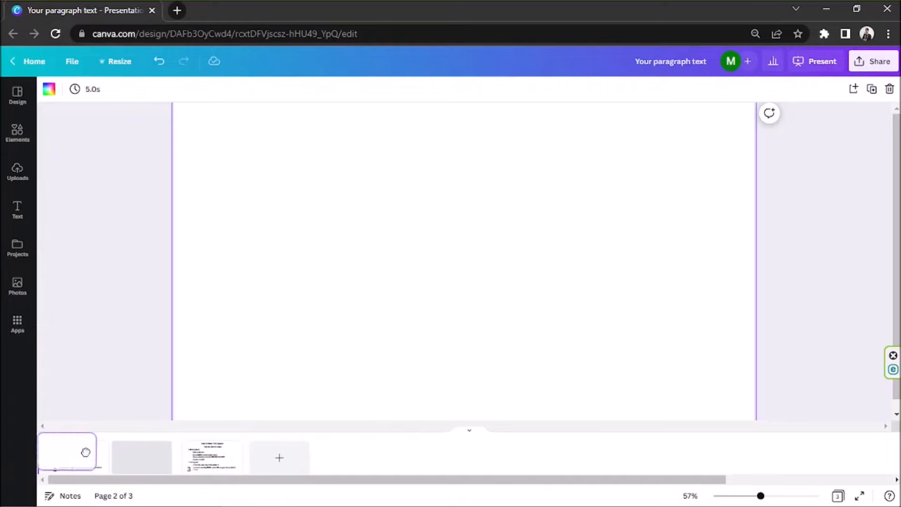
click(67, 455)
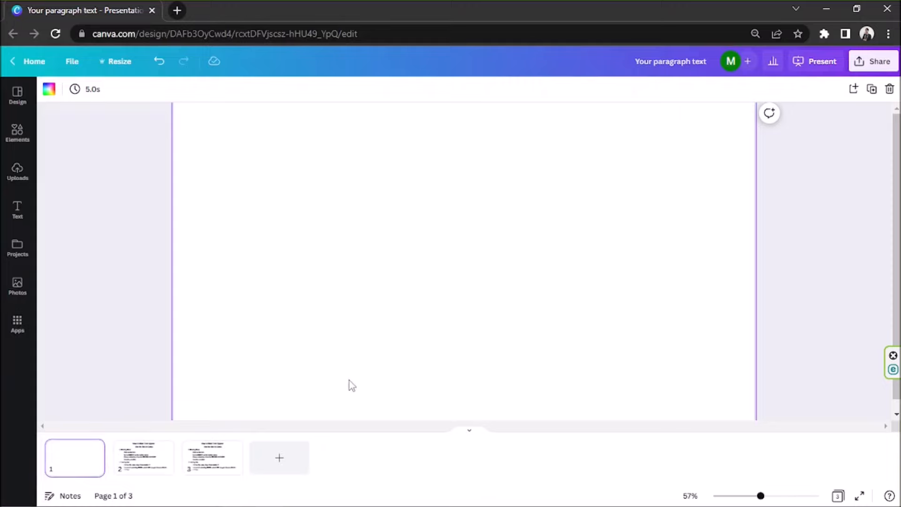
mouse_move(254, 416)
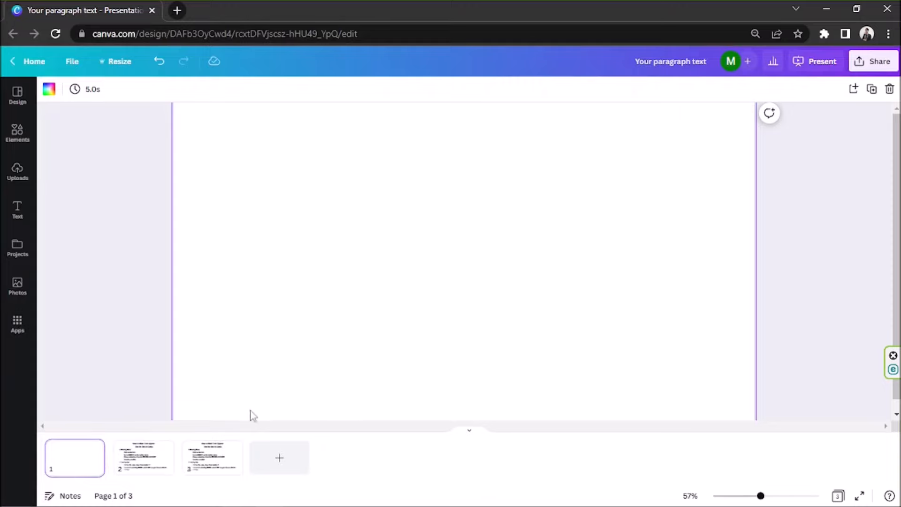
mouse_move(157, 467)
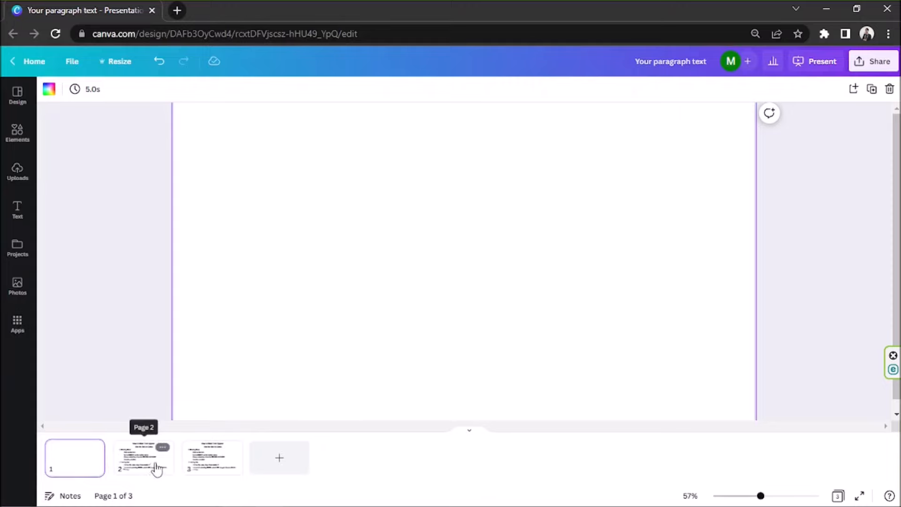
click(143, 458)
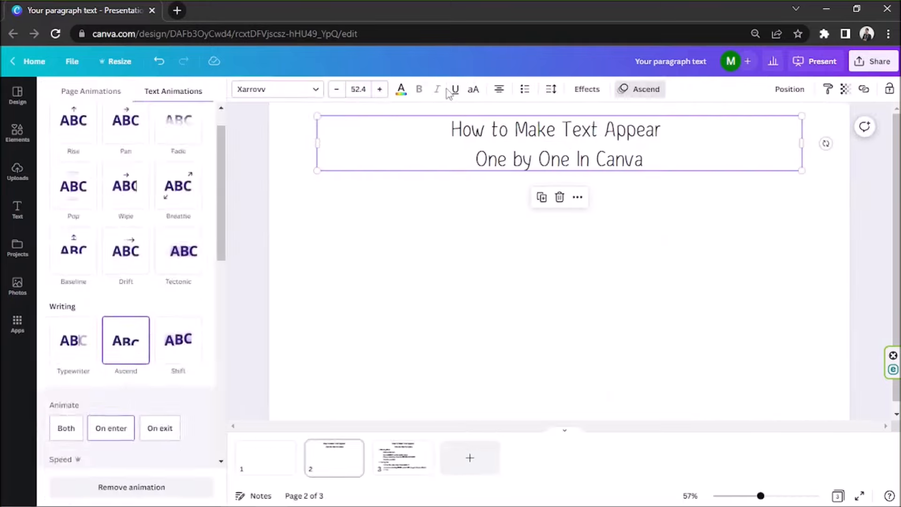
Replay the page 2 title's On enter Ascend preview, then move to page 3.
scroll(down, 3)
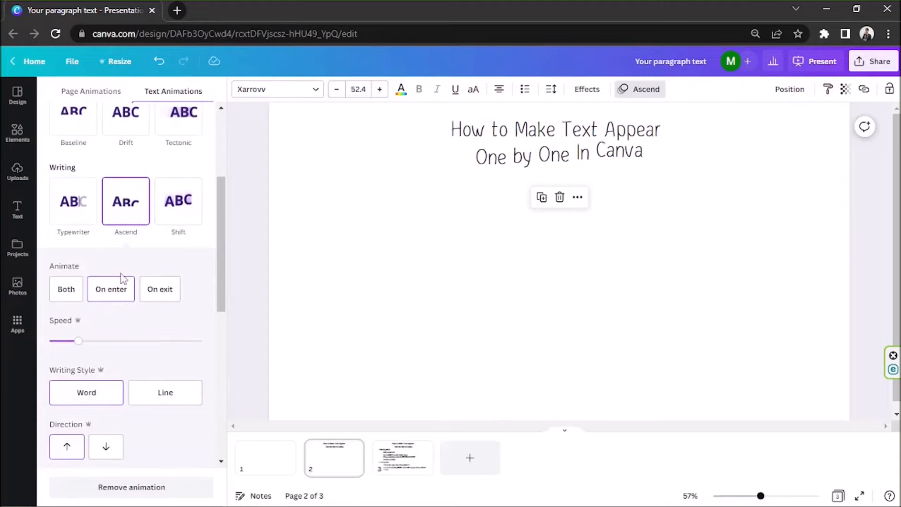
click(555, 144)
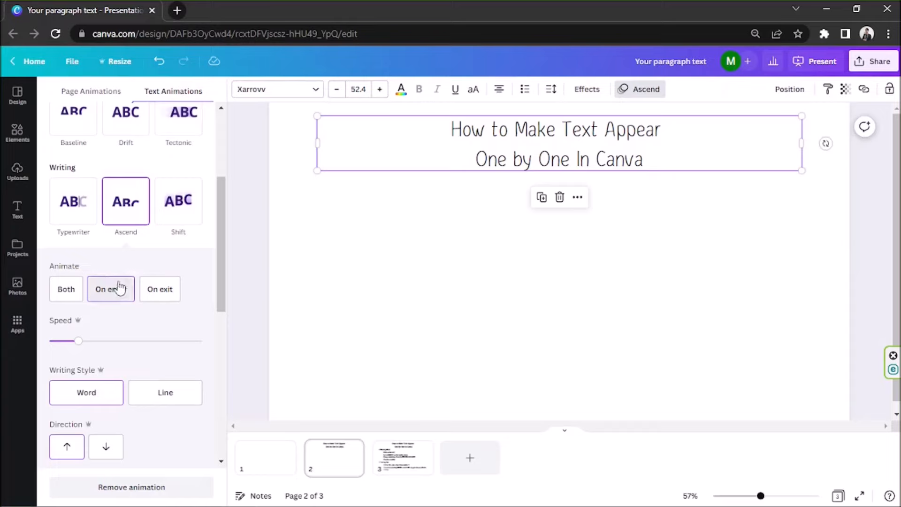
click(111, 288)
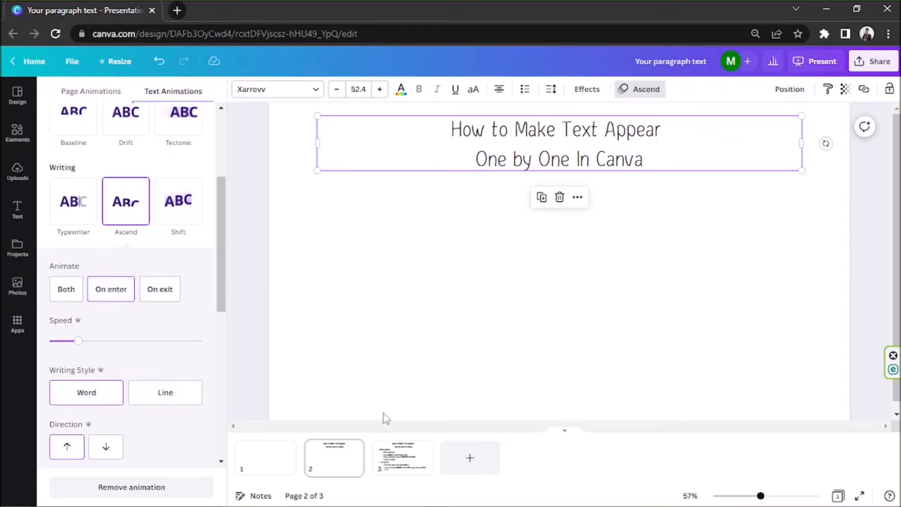
click(402, 458)
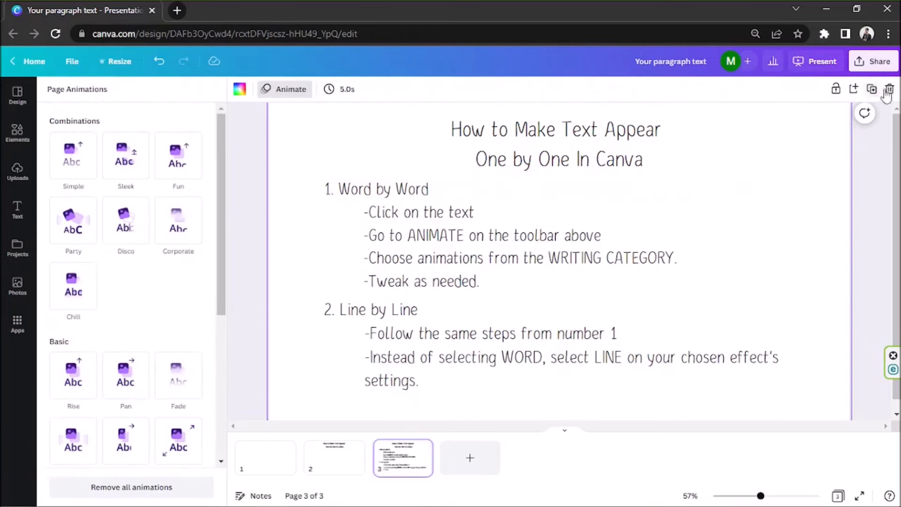
mouse_move(873, 88)
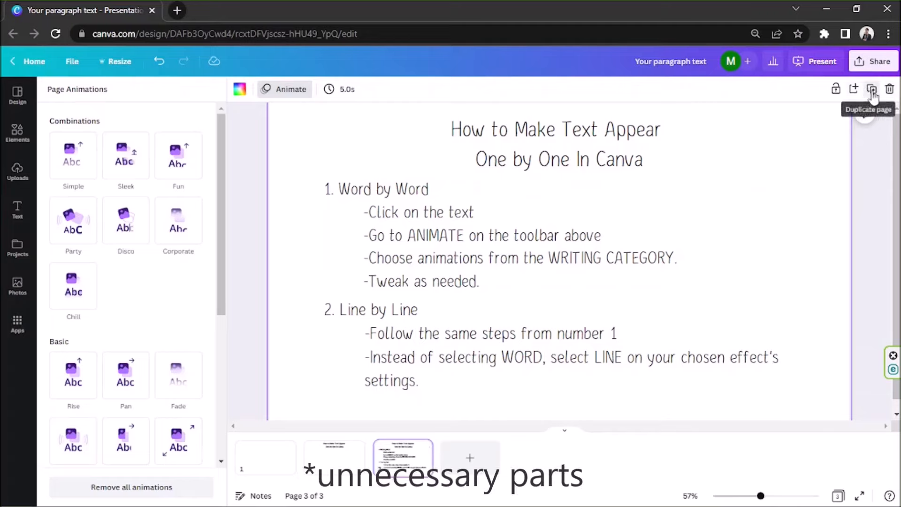
Duplicate page 3 into page 4 and remove the copied title's text animation.
click(872, 89)
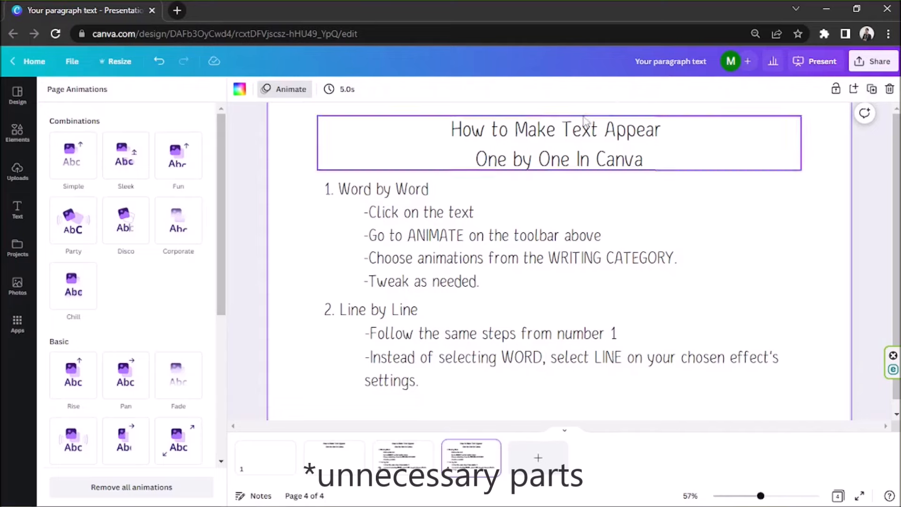
click(558, 144)
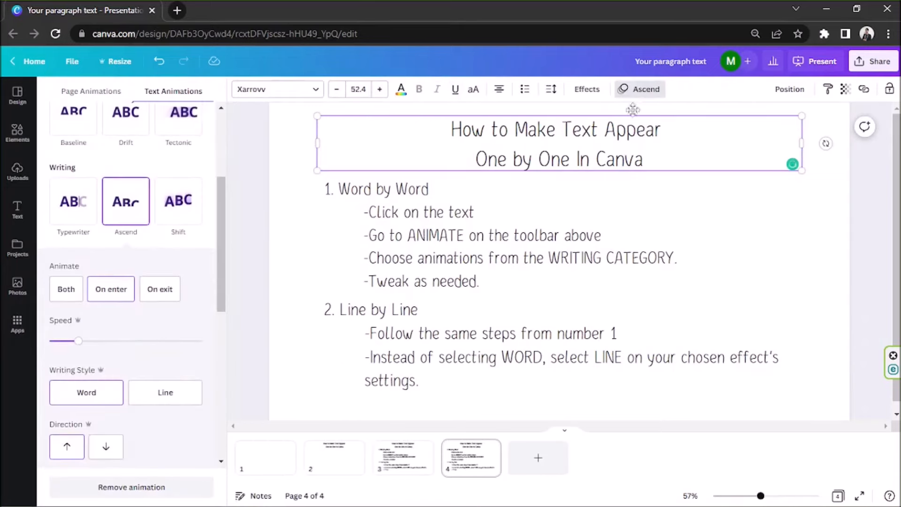
mouse_move(638, 90)
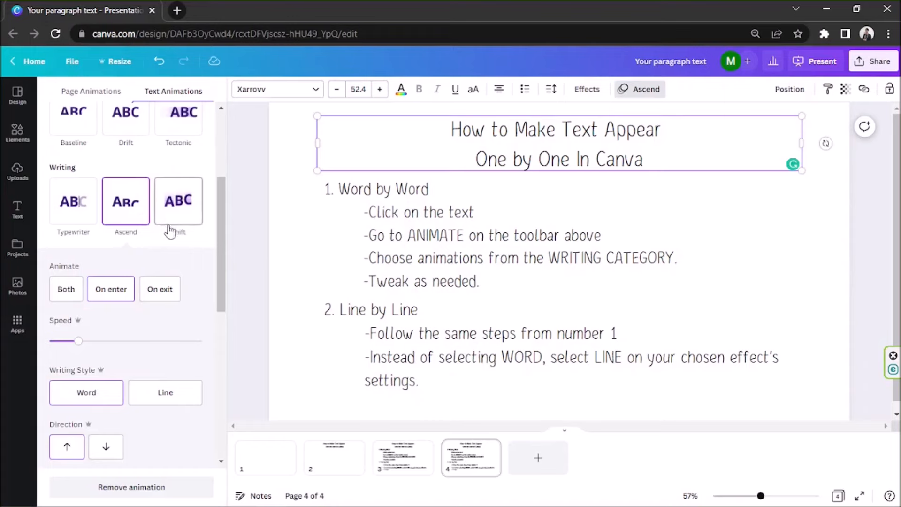
click(178, 201)
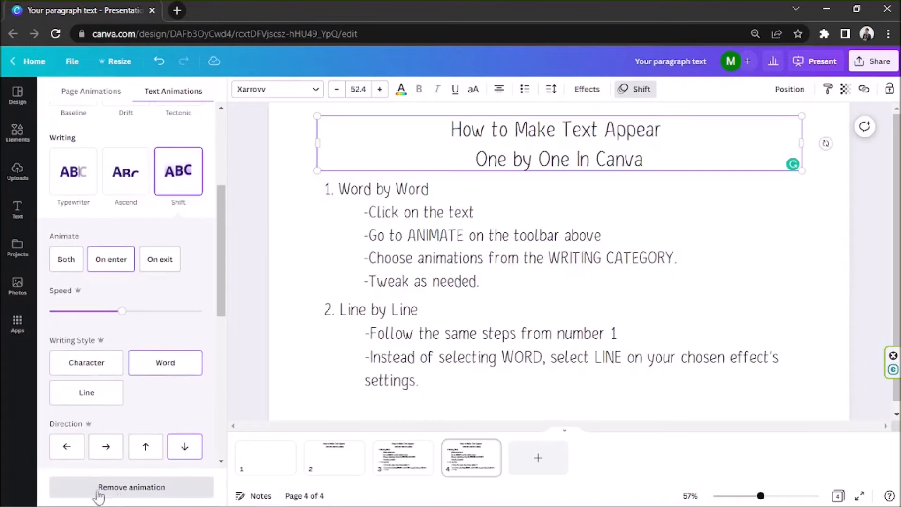
click(132, 487)
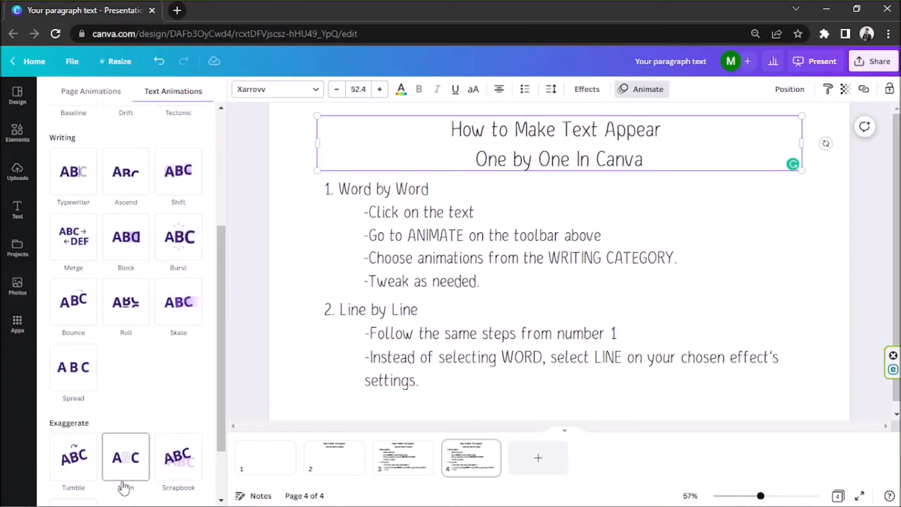
mouse_move(257, 384)
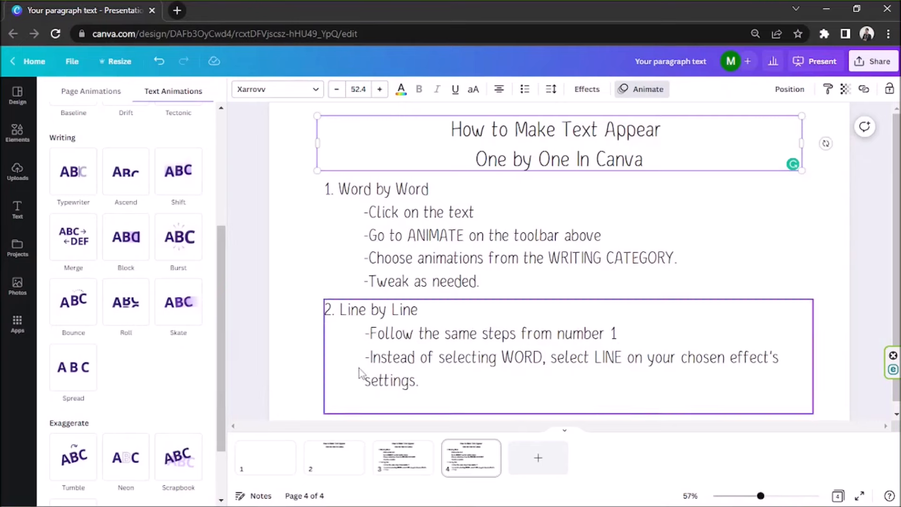
Keep the remaining list block animating Ascend On enter.
click(125, 171)
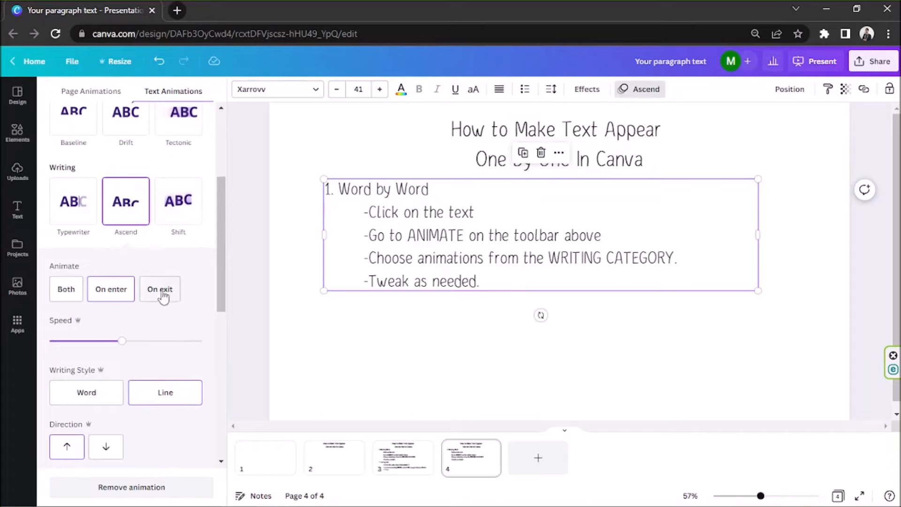
click(110, 288)
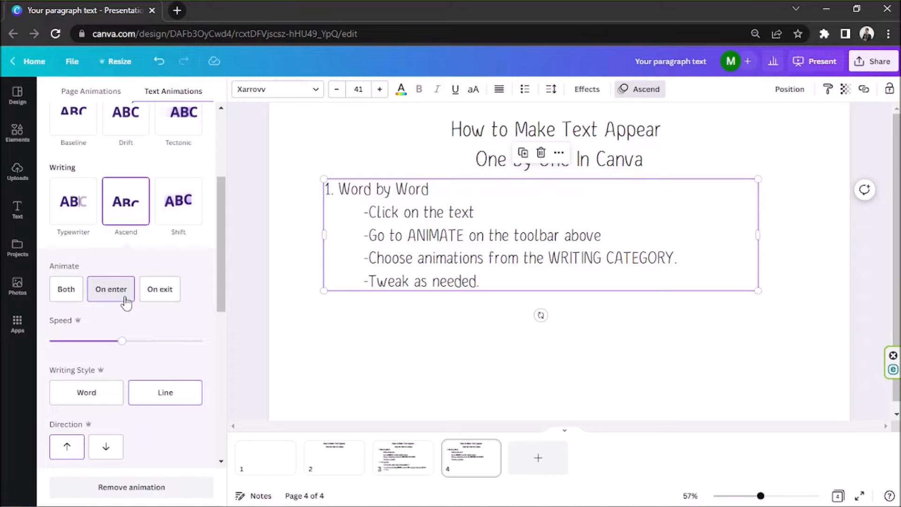
mouse_move(482, 455)
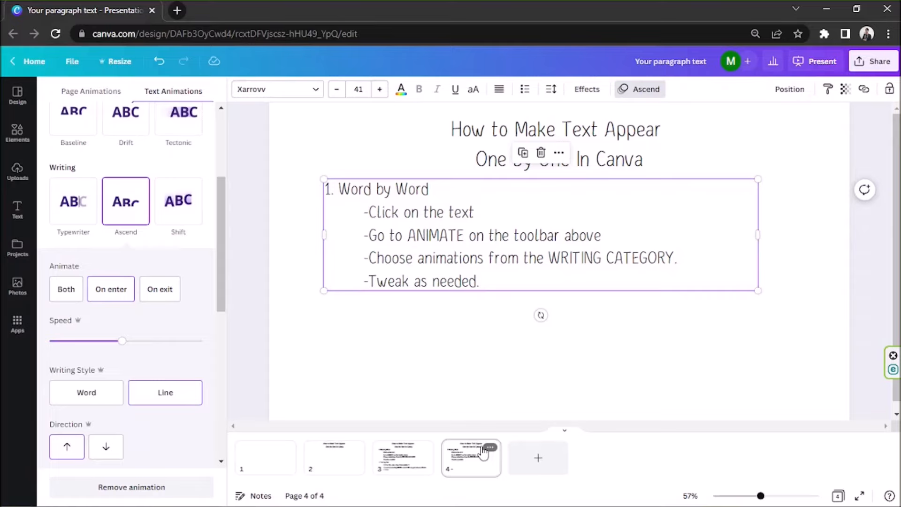
mouse_move(447, 458)
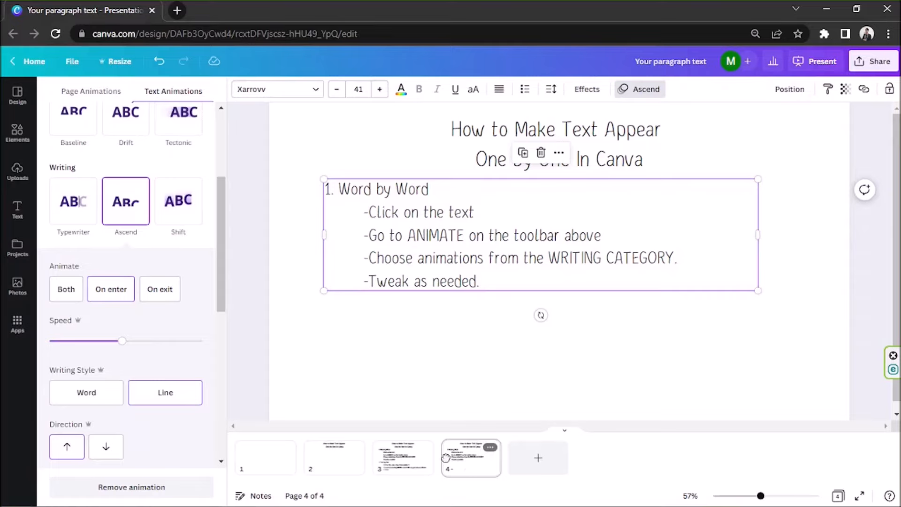
Reorder so the trimmed page precedes the full page 4, then check page 3's title animation.
click(403, 459)
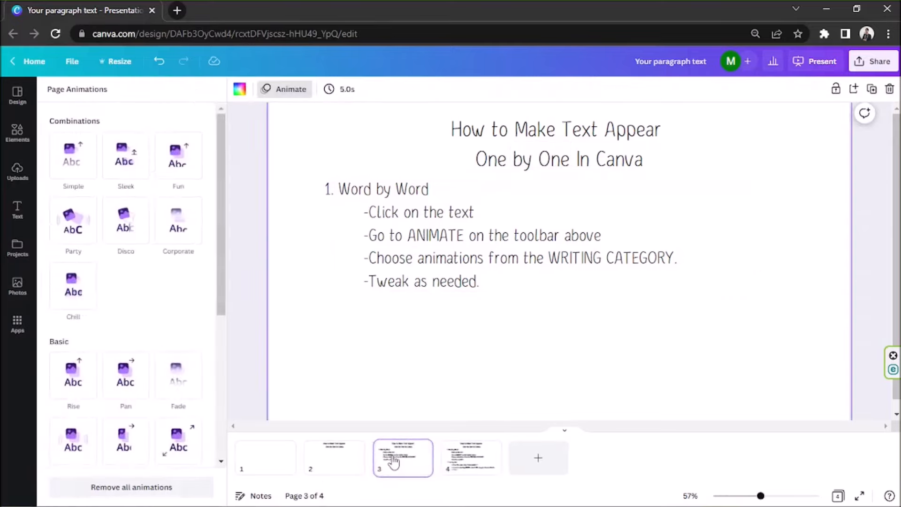
click(470, 458)
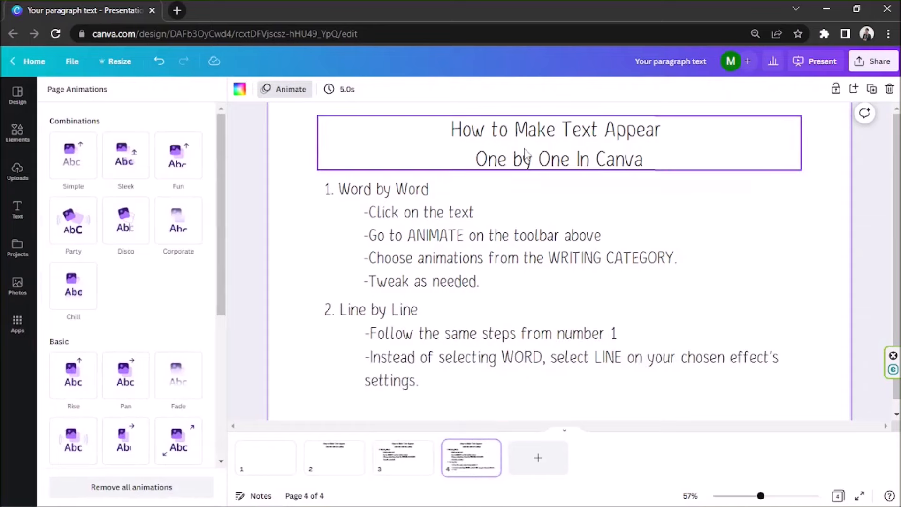
click(556, 143)
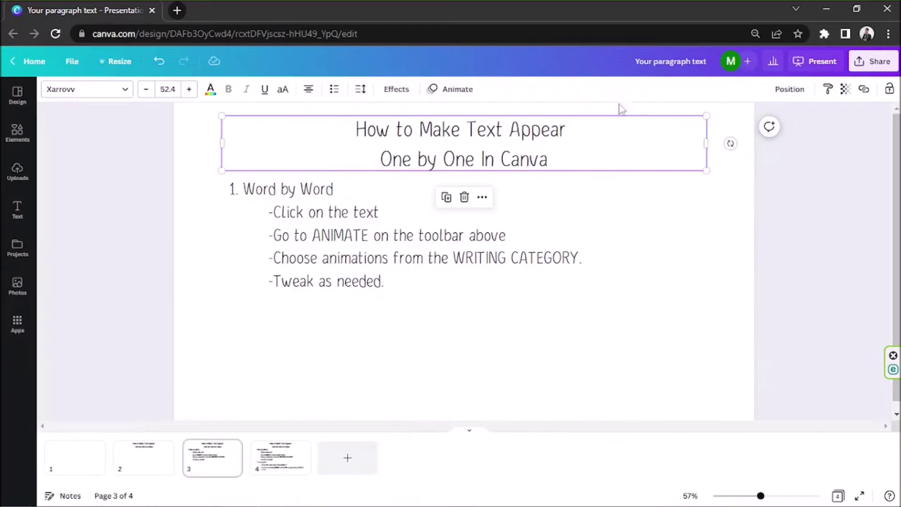
Remove the text animation from the Word by Word section on page 4.
click(281, 457)
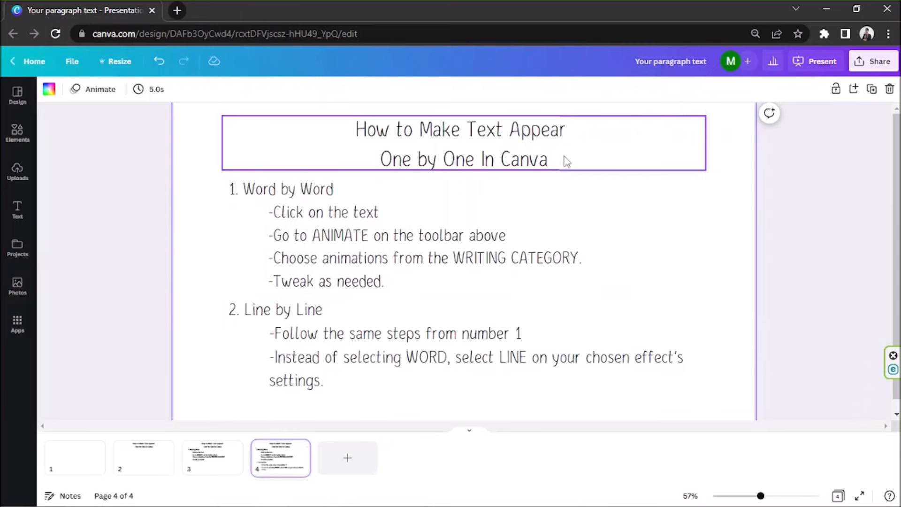
click(92, 88)
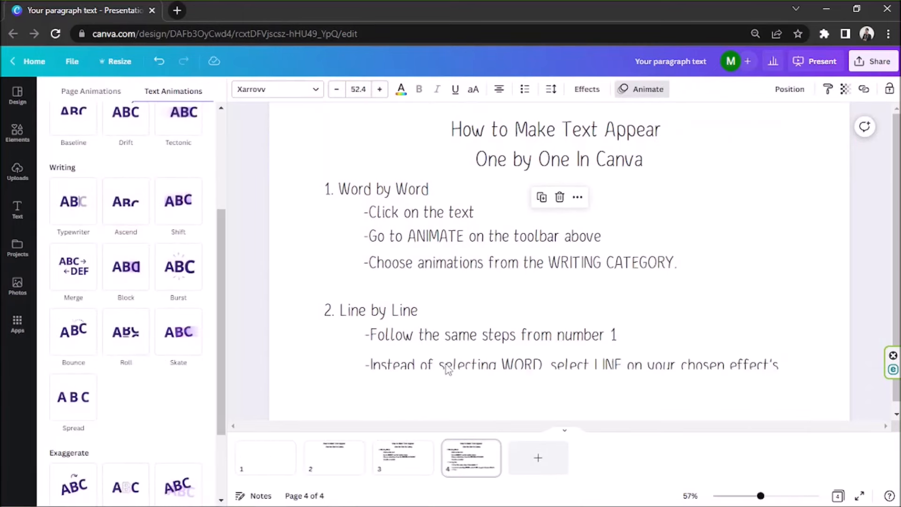
click(125, 201)
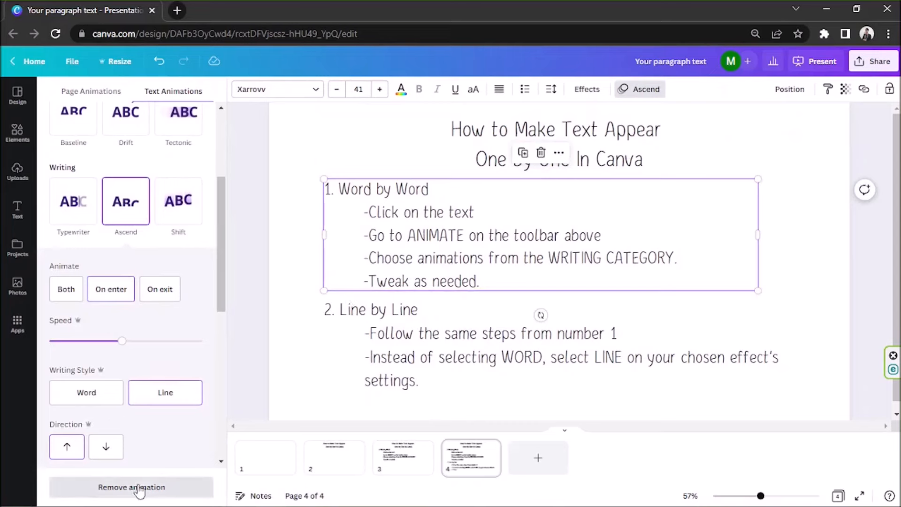
click(131, 487)
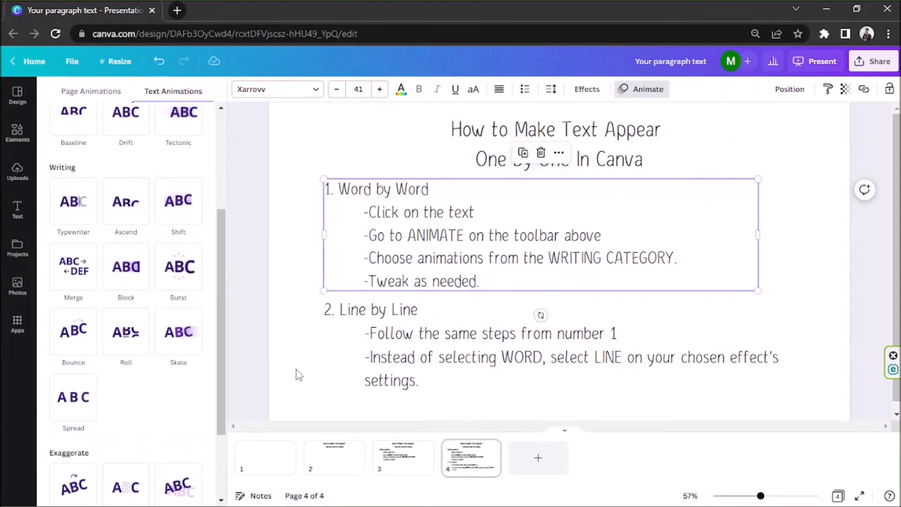
mouse_move(308, 362)
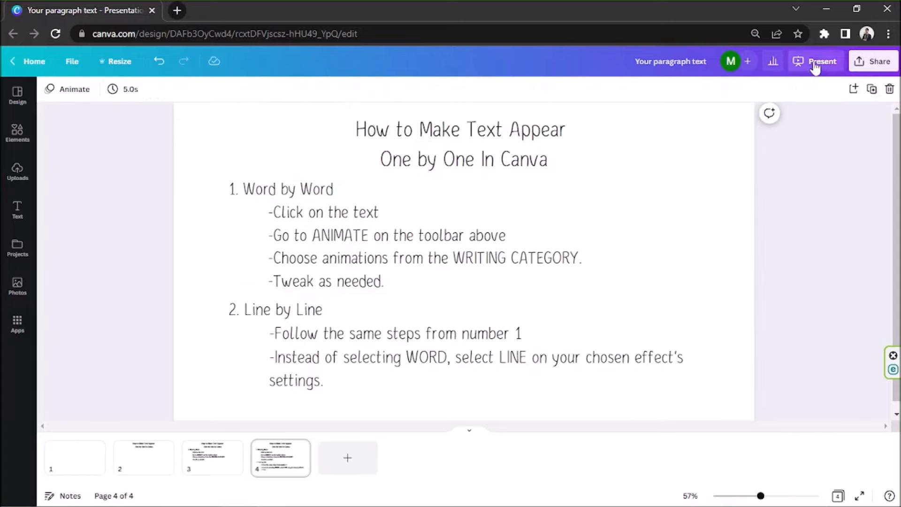
Present the deck fullscreen and step back to an earlier slide.
click(821, 62)
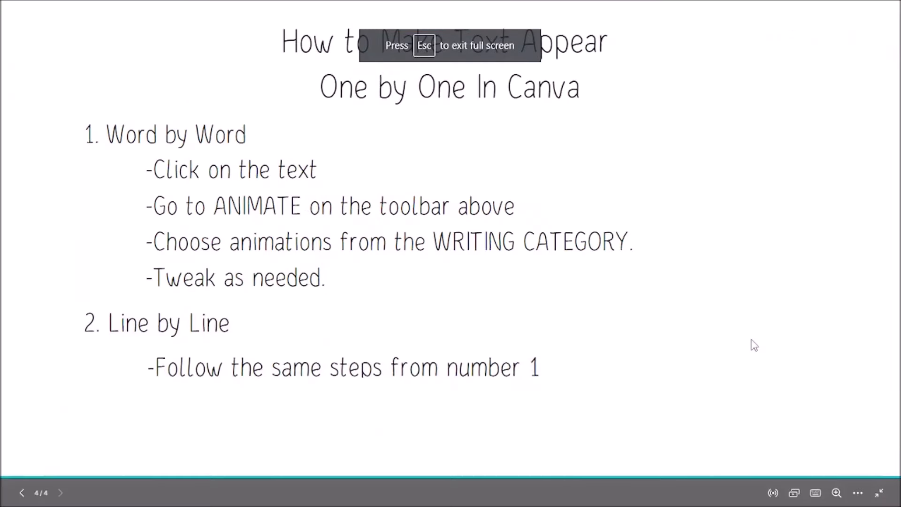
click(22, 493)
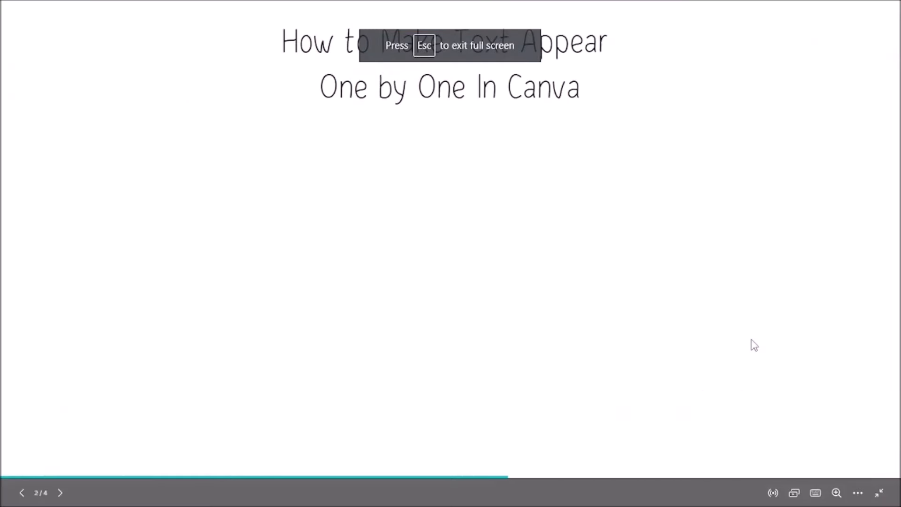